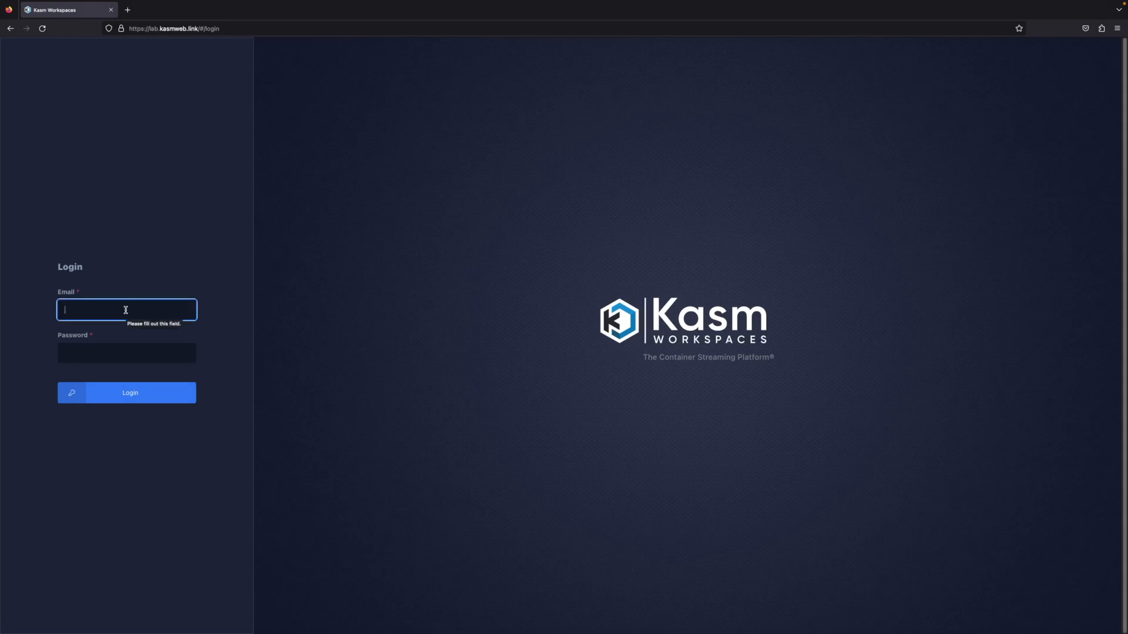
Step: Log in to Kasm Workspaces with the user@k email and its password
type("user")
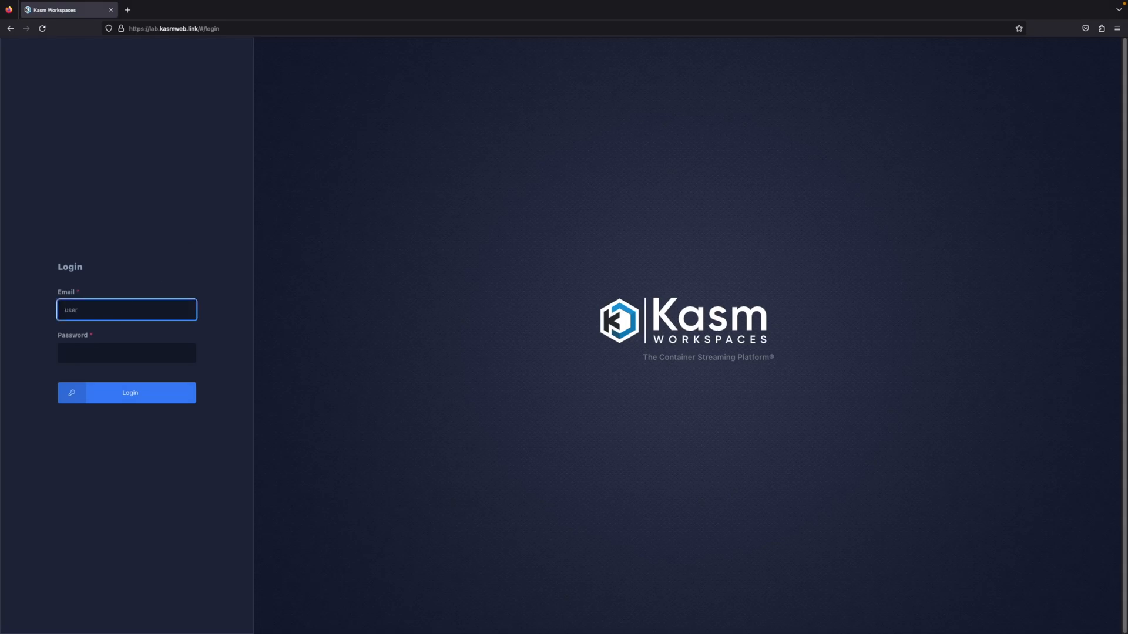
type("@kasm.lo")
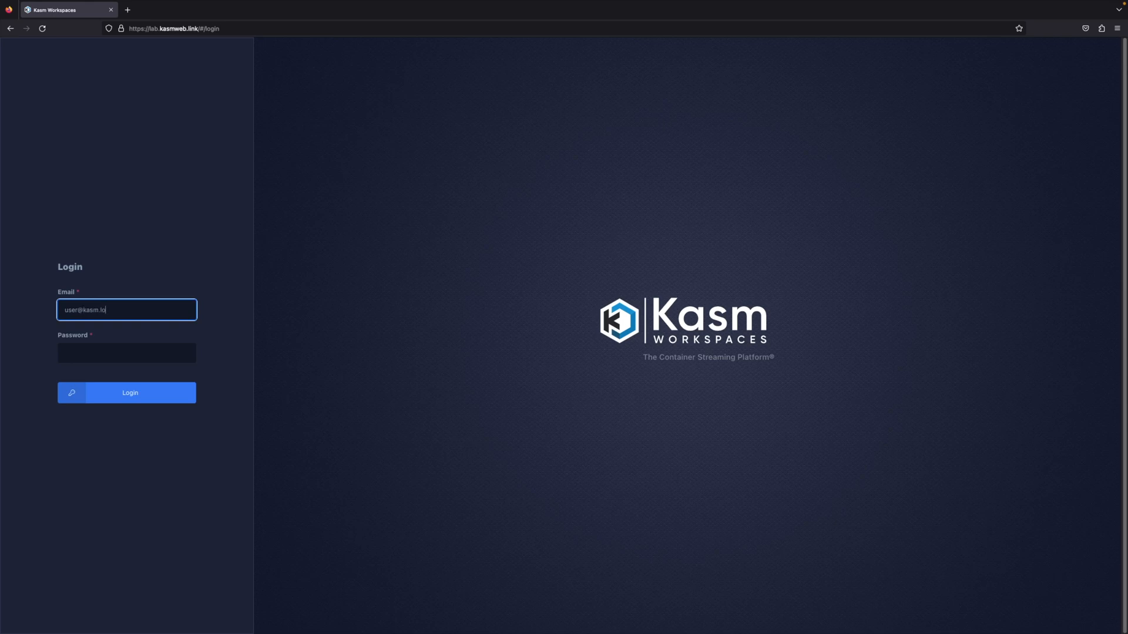
left_click(125, 353)
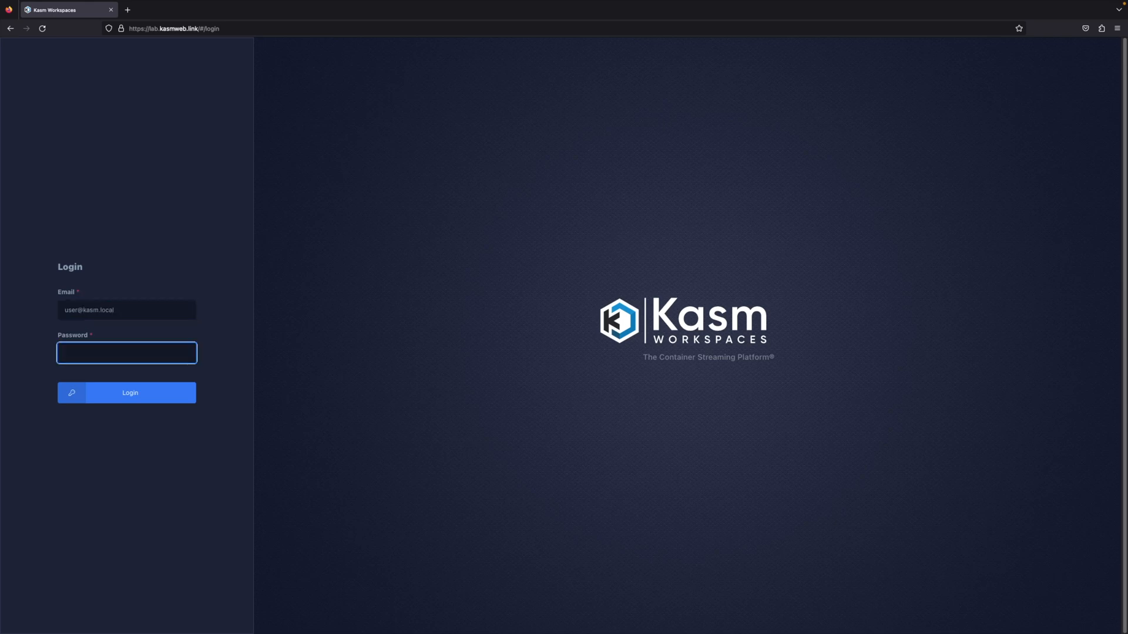
type("password")
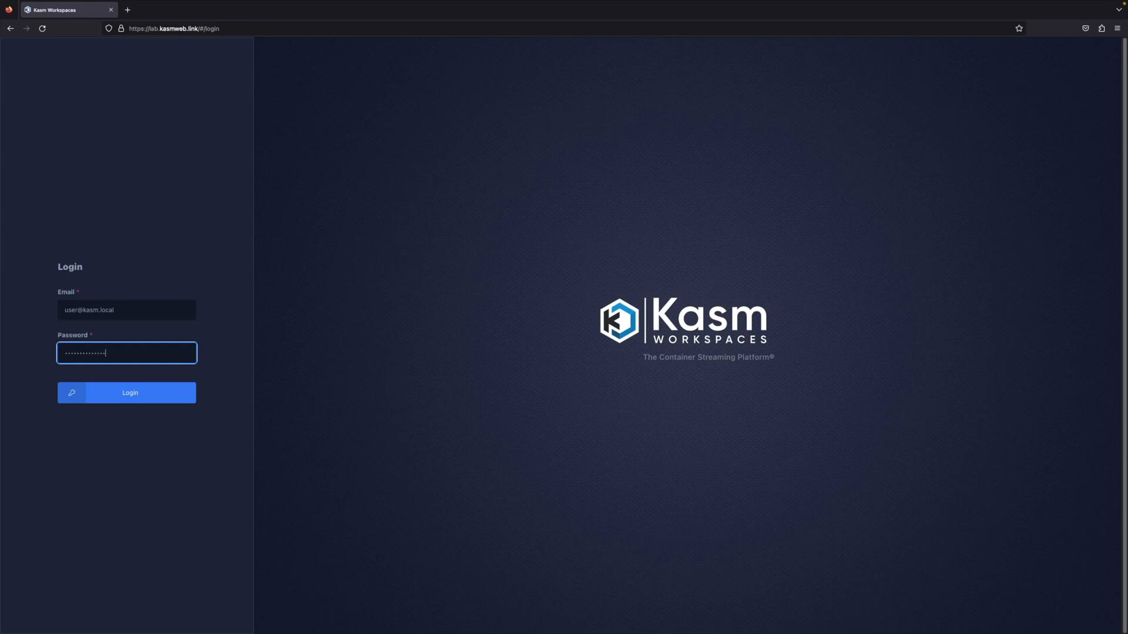
left_click(127, 393)
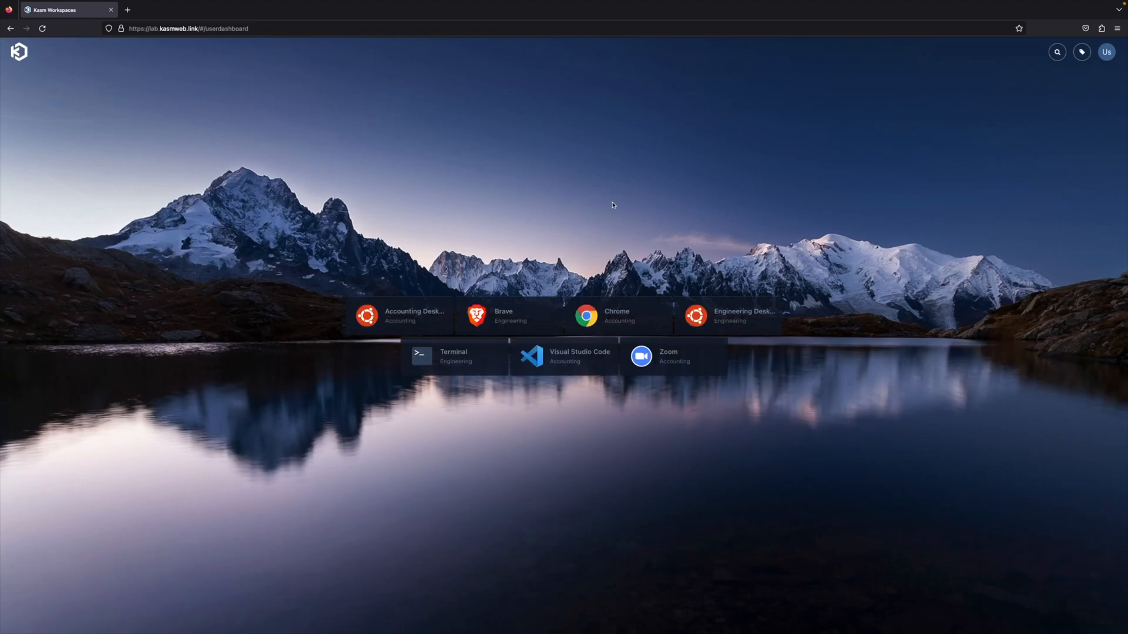
mouse_move(1081, 52)
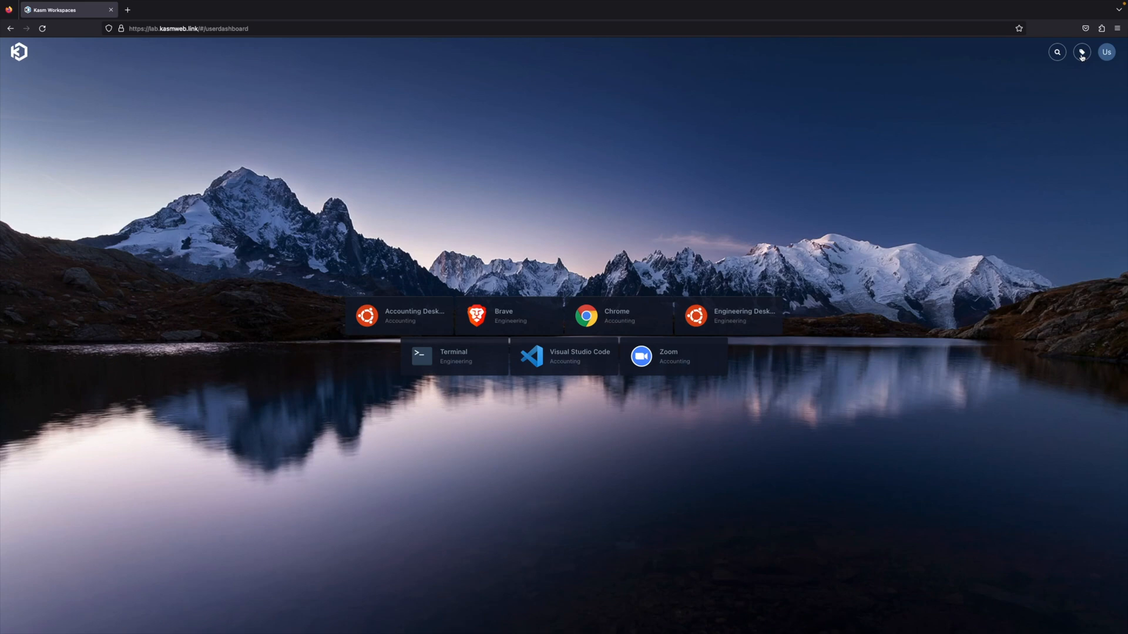
left_click(1081, 51)
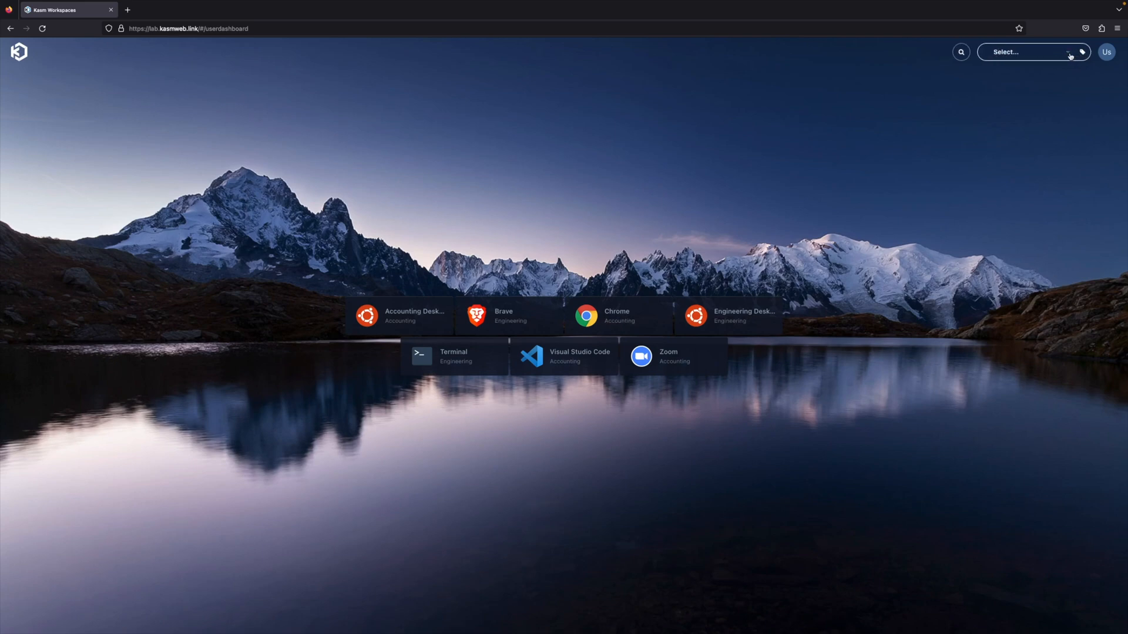
left_click(1022, 52)
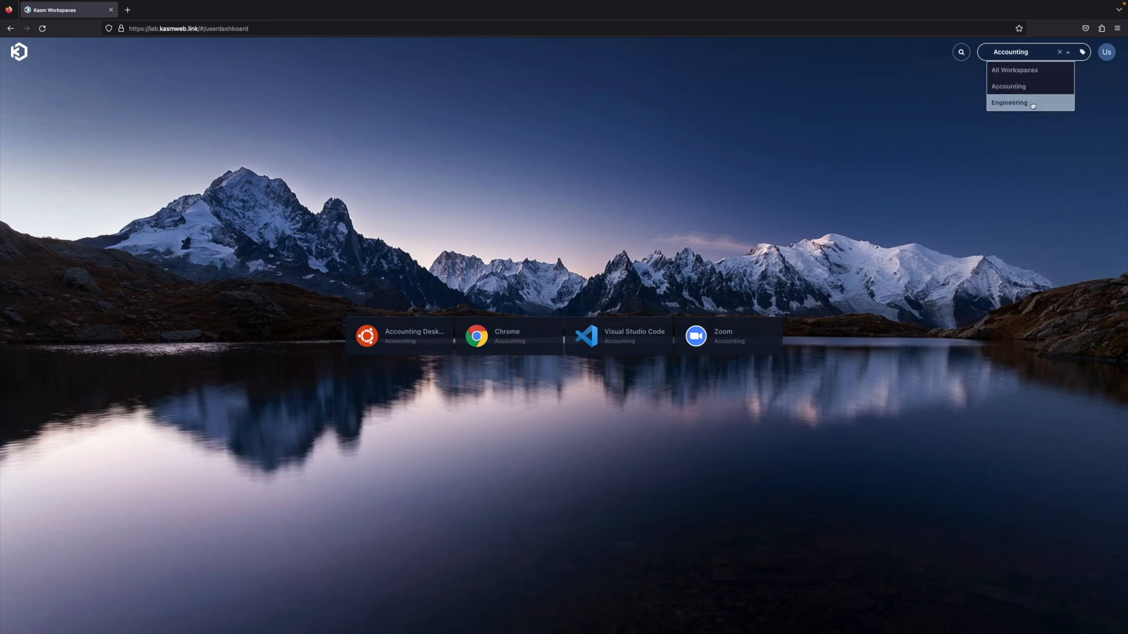
left_click(1014, 70)
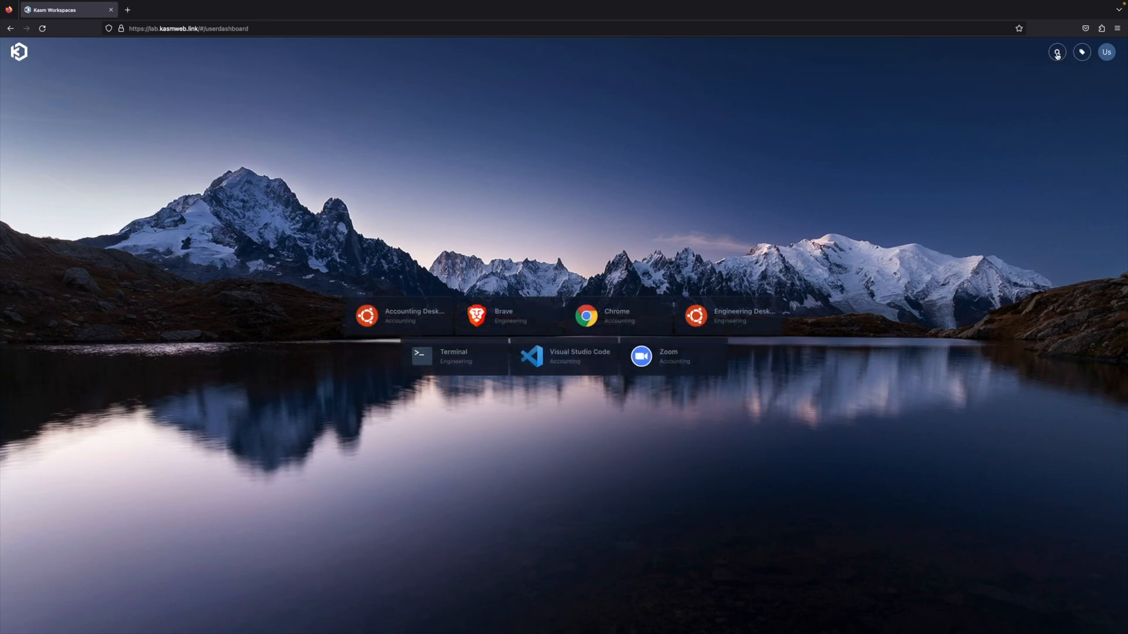
left_click(1056, 51)
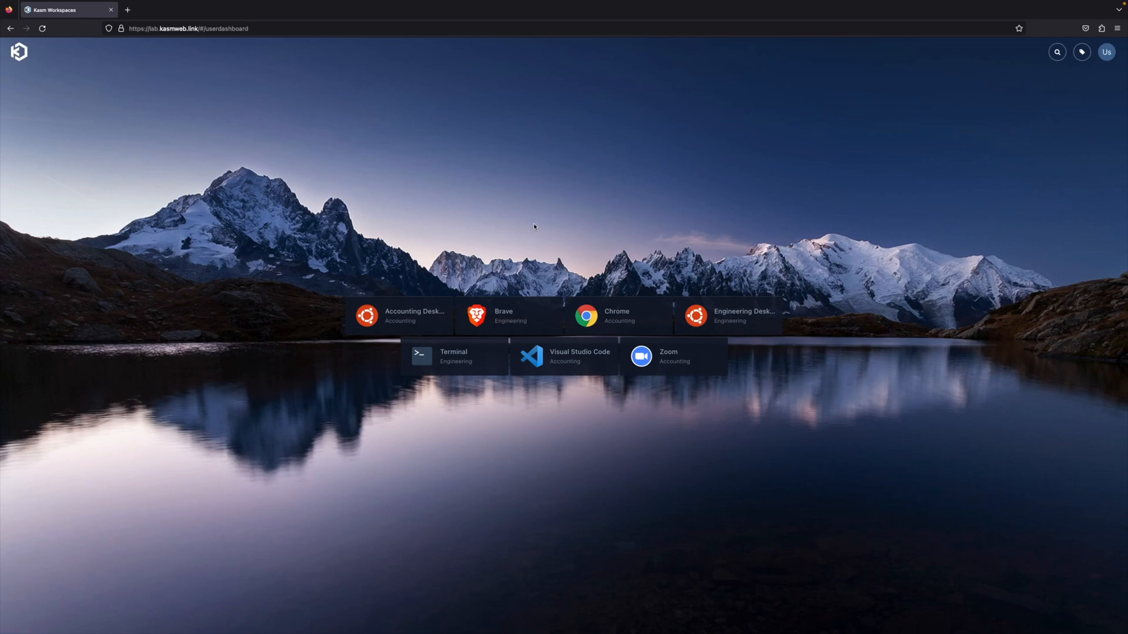
left_click(366, 316)
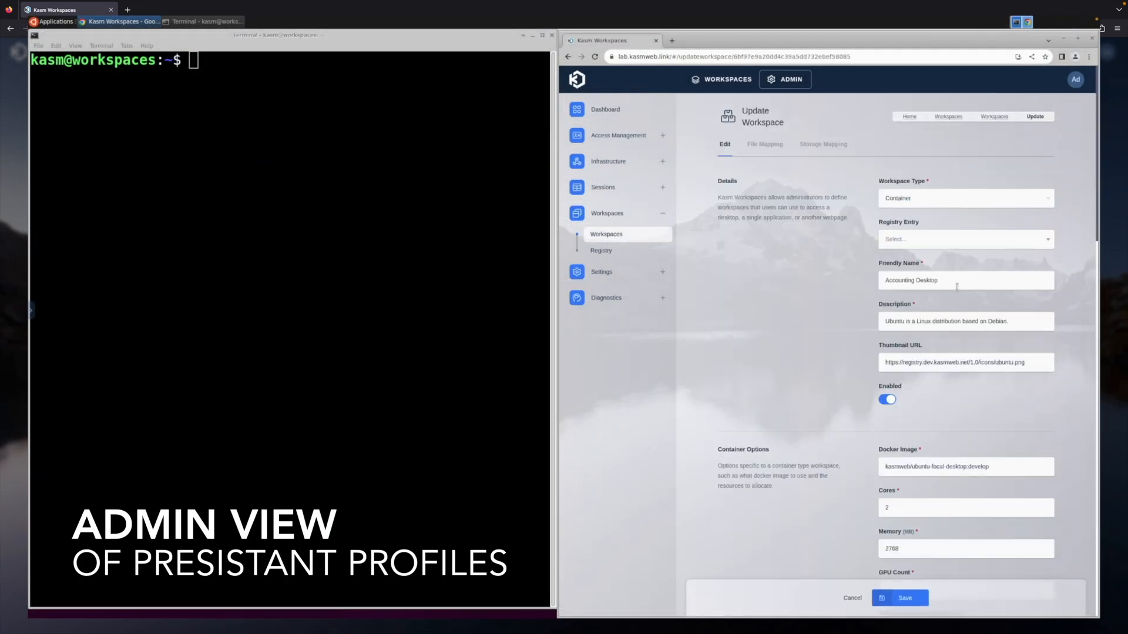
Step: Create /data/shares owned by 1000:100 and set the profile path to /data/profiles/{username}
scroll("down", 3)
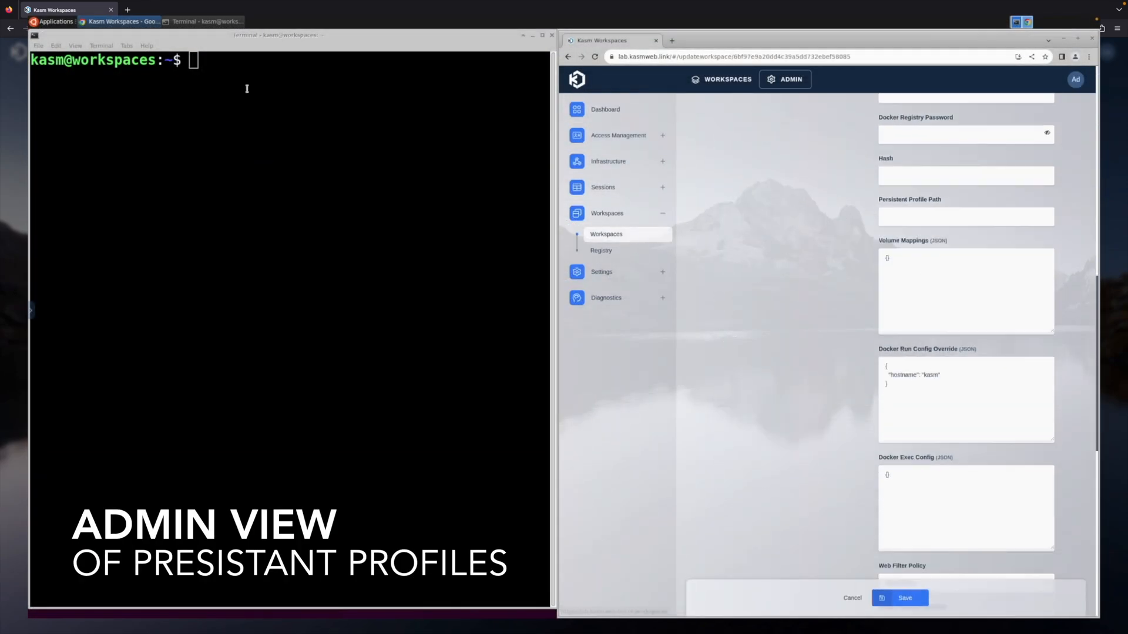
type("sudo mkdir -p /data/shares")
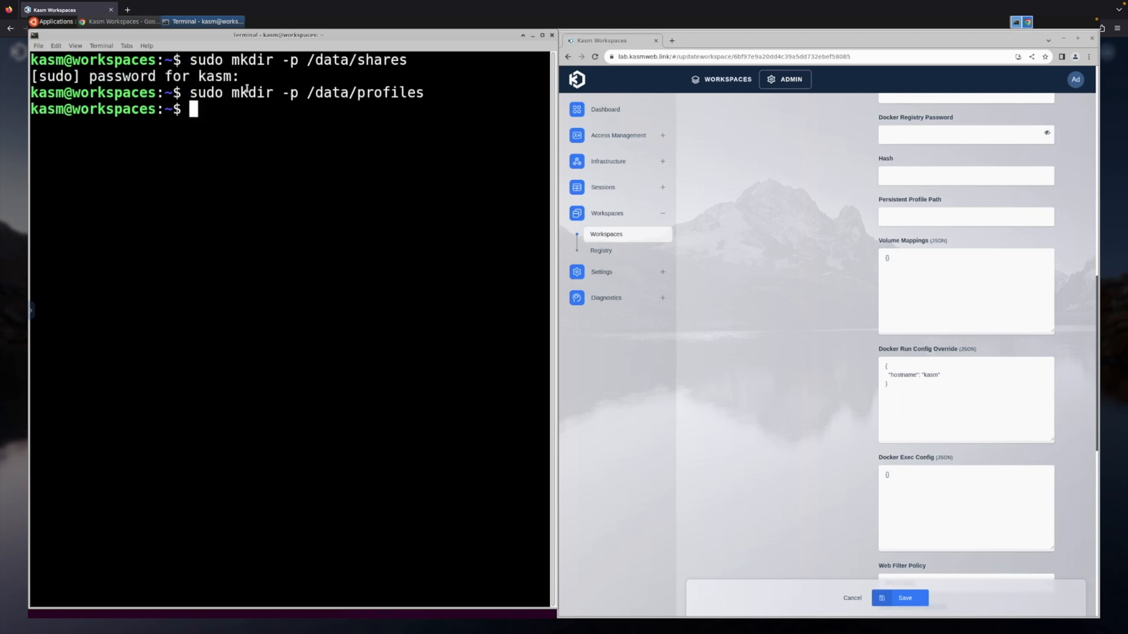
type("sudo chown -R 1000:1000")
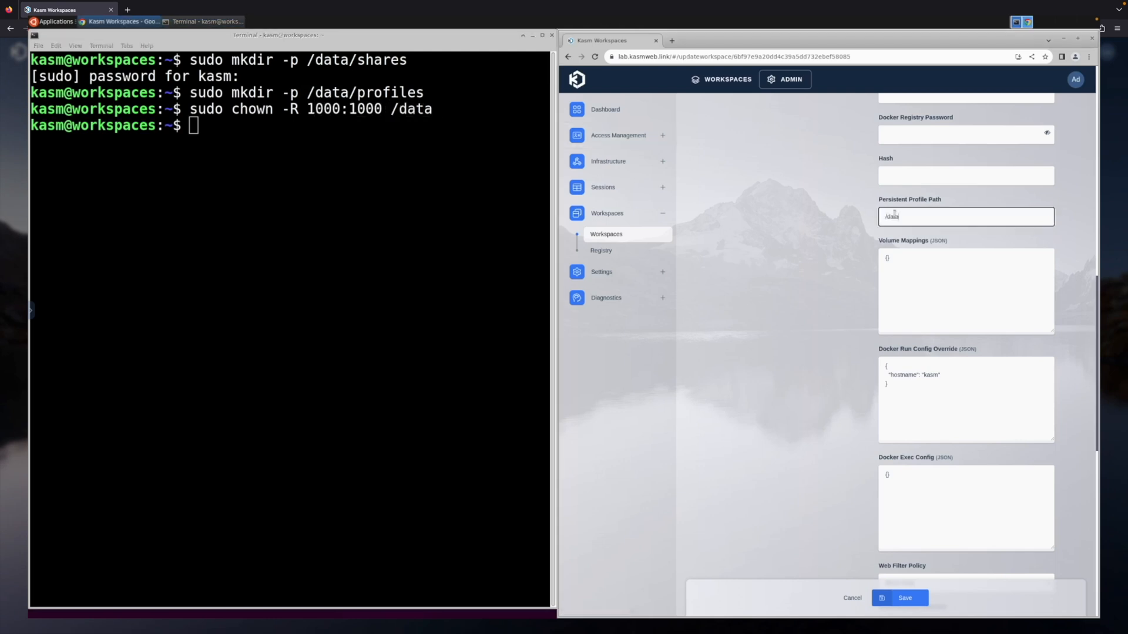
type("/data/profiles/{username}")
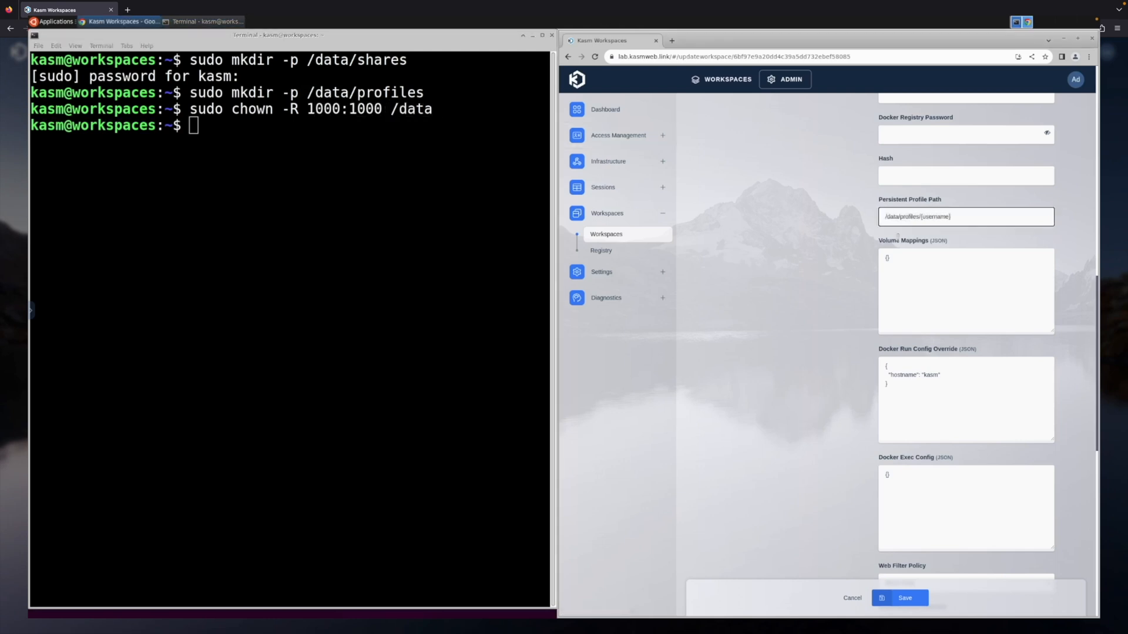
left_click(904, 598)
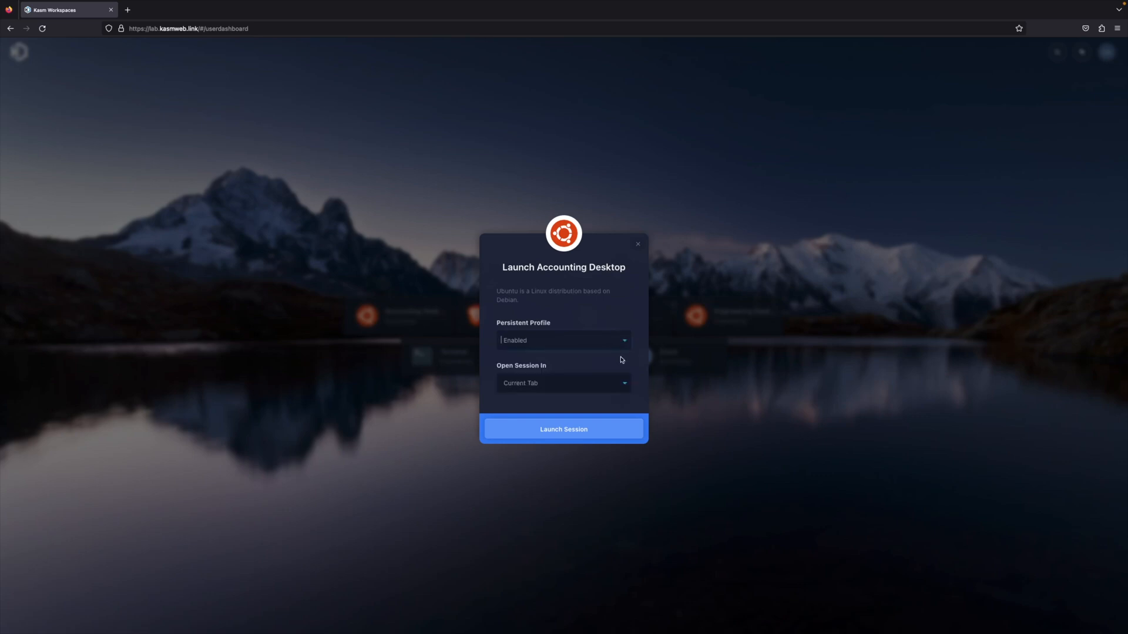
Step: Launch the Accounting Desktop session with Persistent Profile left Enabled
left_click(563, 430)
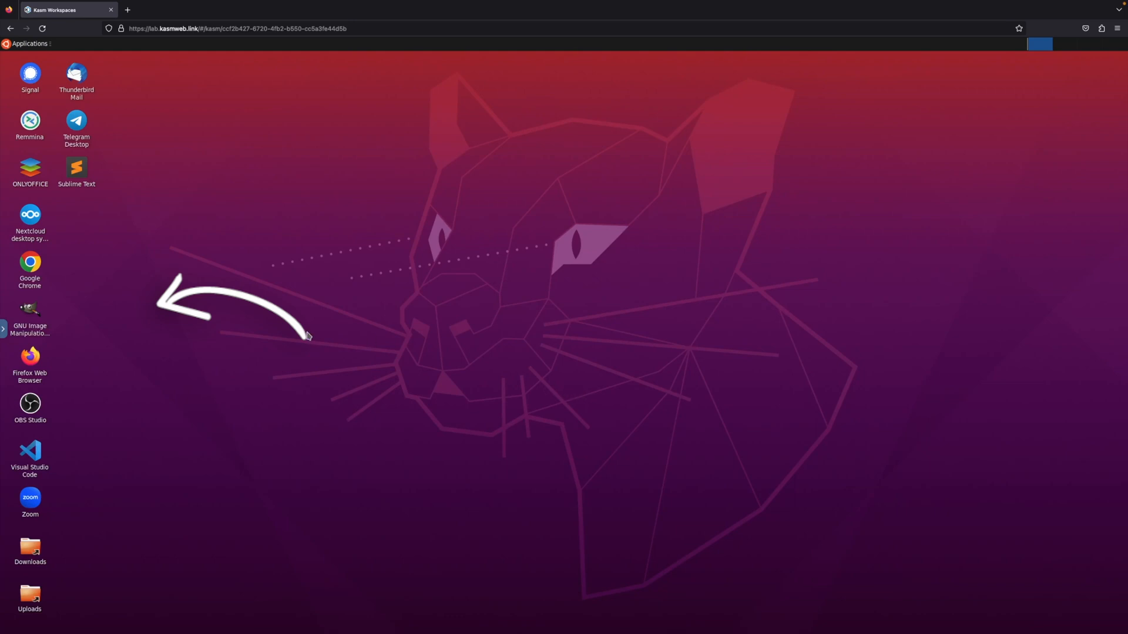
Step: Expand the session control panel and toggle Sound off and back on
left_click(3, 329)
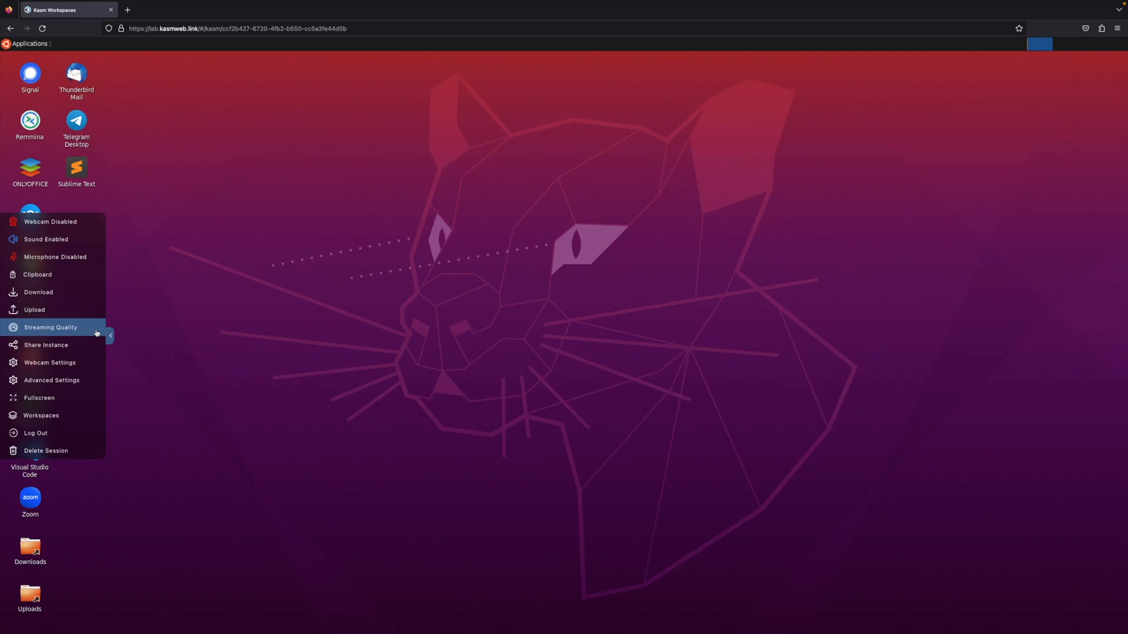
mouse_move(47, 239)
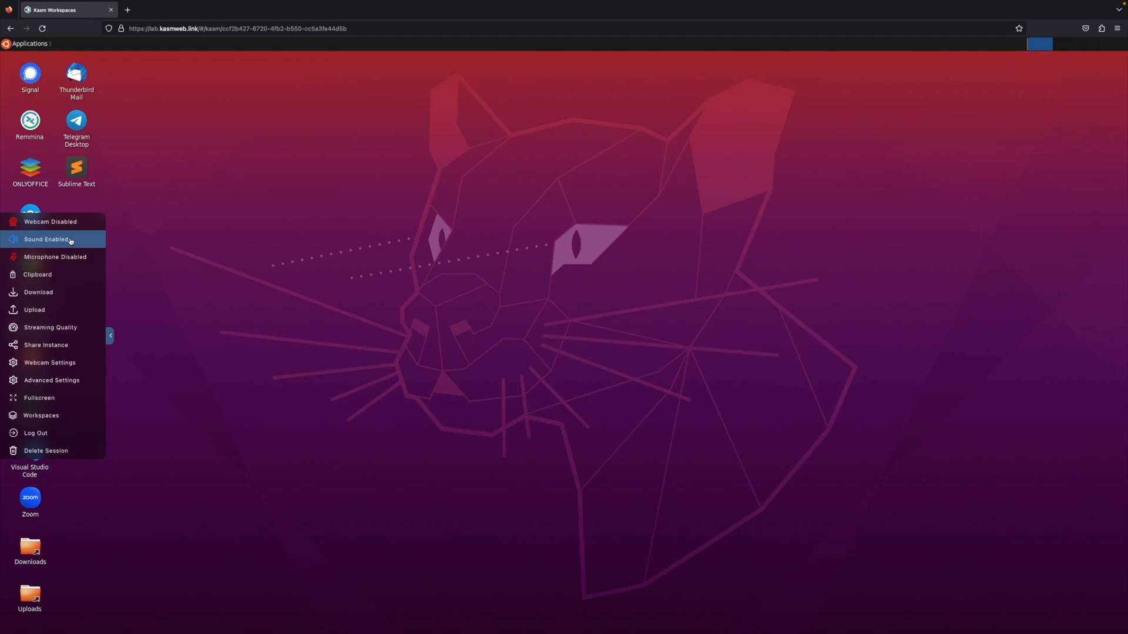
left_click(55, 257)
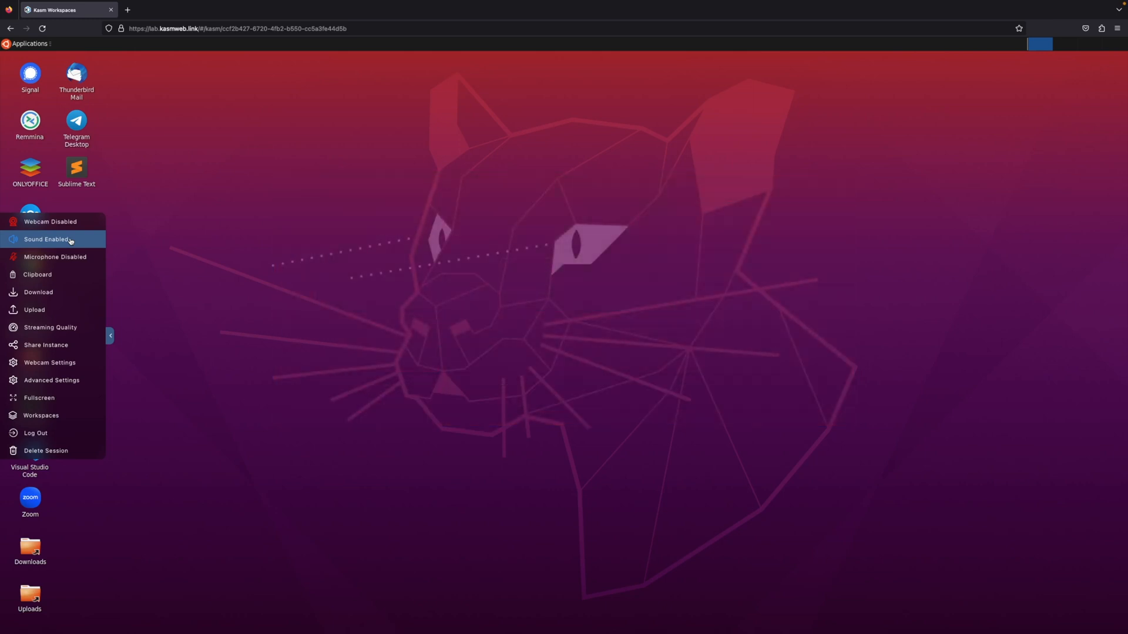
left_click(37, 274)
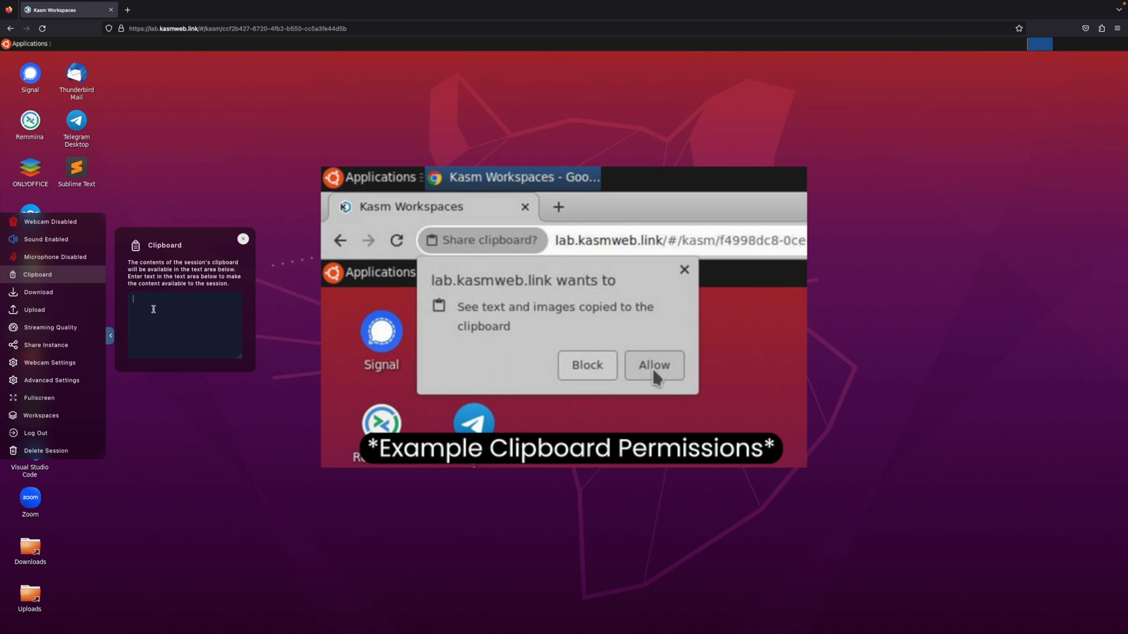
Step: Focus the shared clipboard text area, then close the clipboard and control panels
left_click(653, 366)
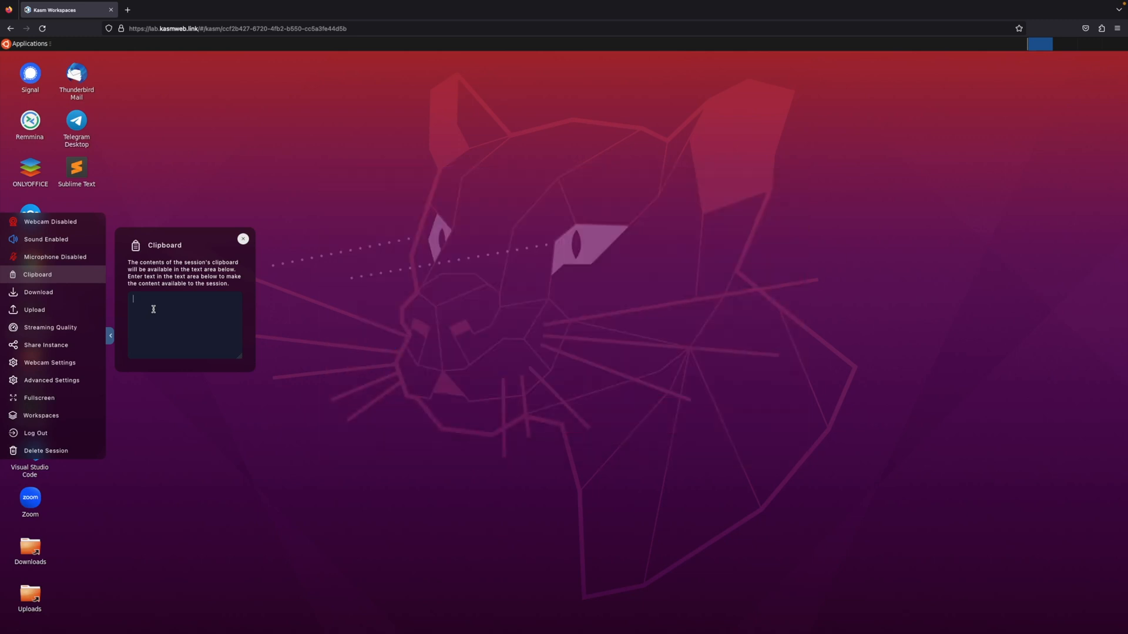
left_click(243, 239)
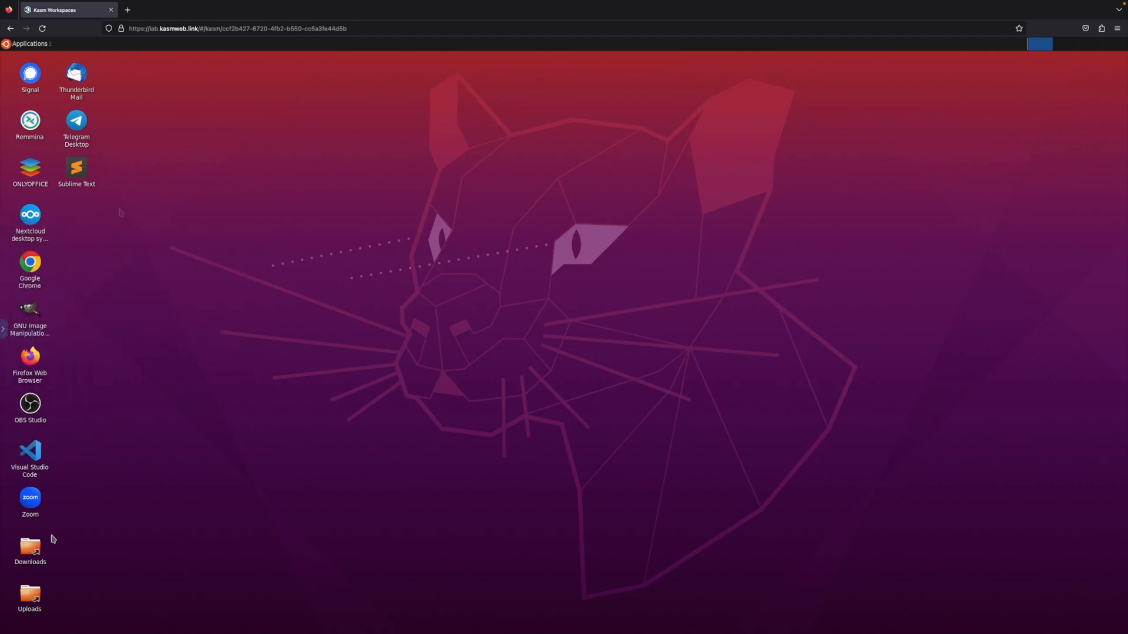
Step: Create an empty file named kasm in Downloads and close the file manager
double_click(30, 548)
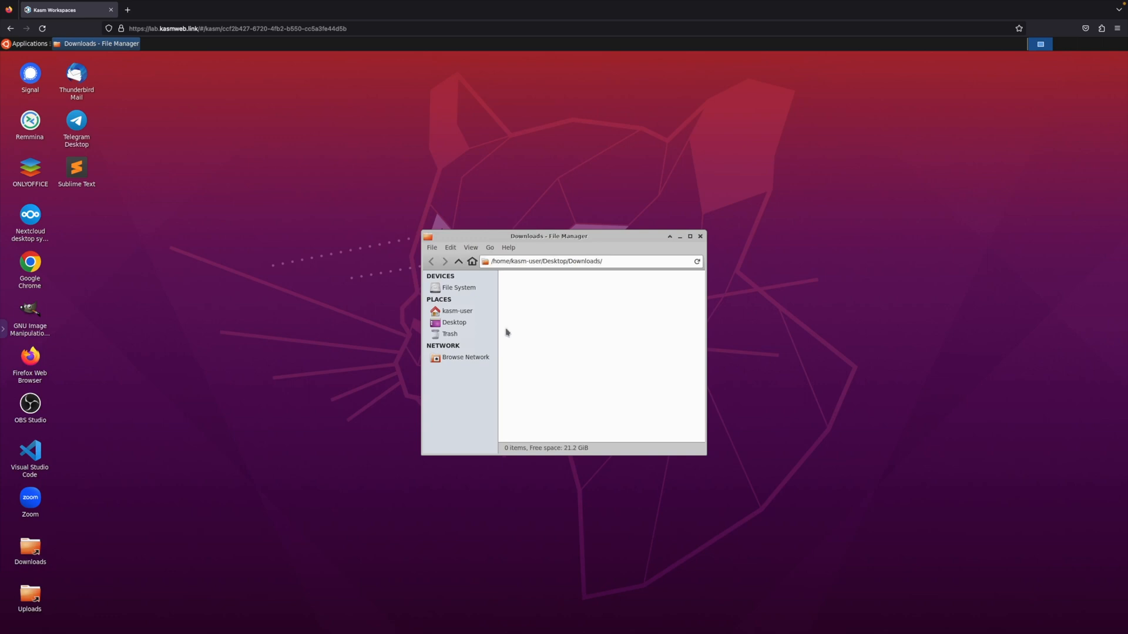
right_click(528, 305)
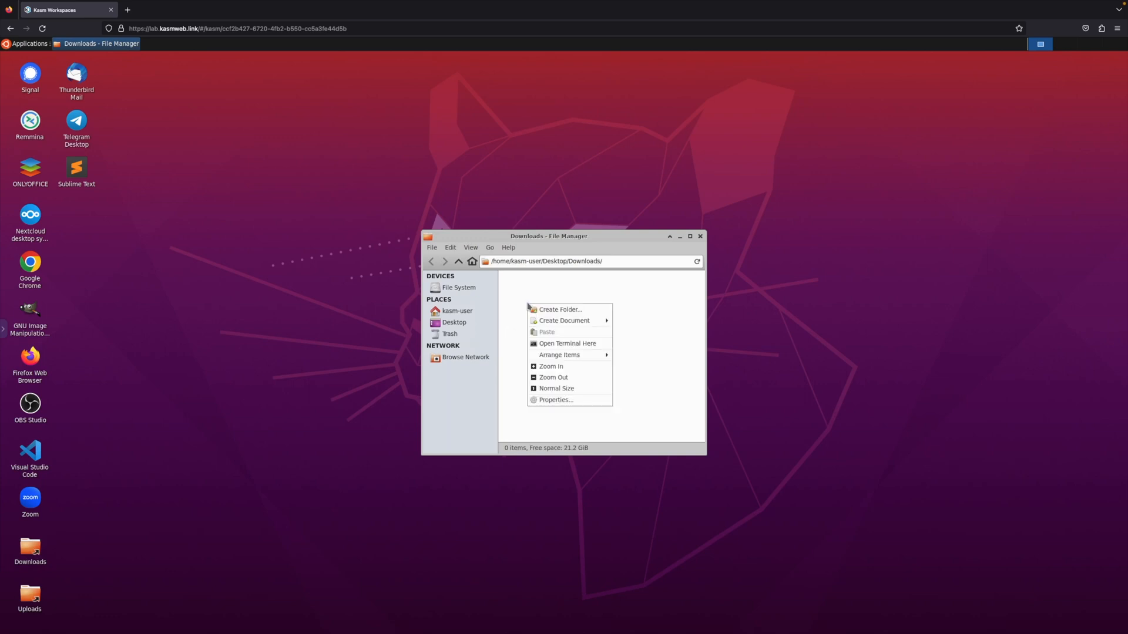
mouse_move(563, 321)
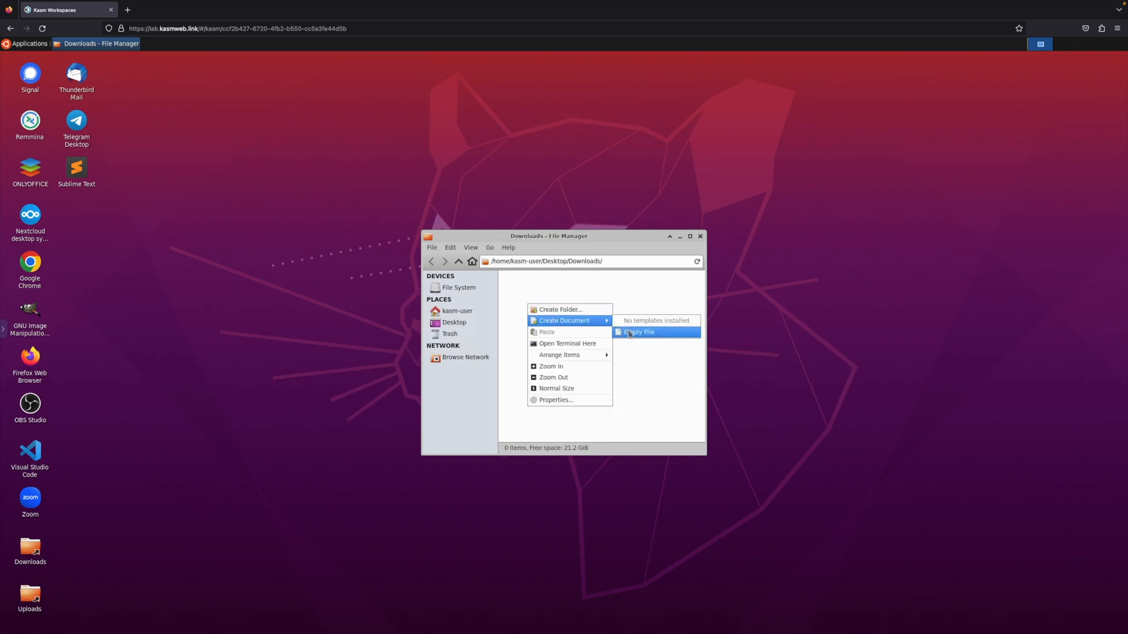
left_click(639, 331)
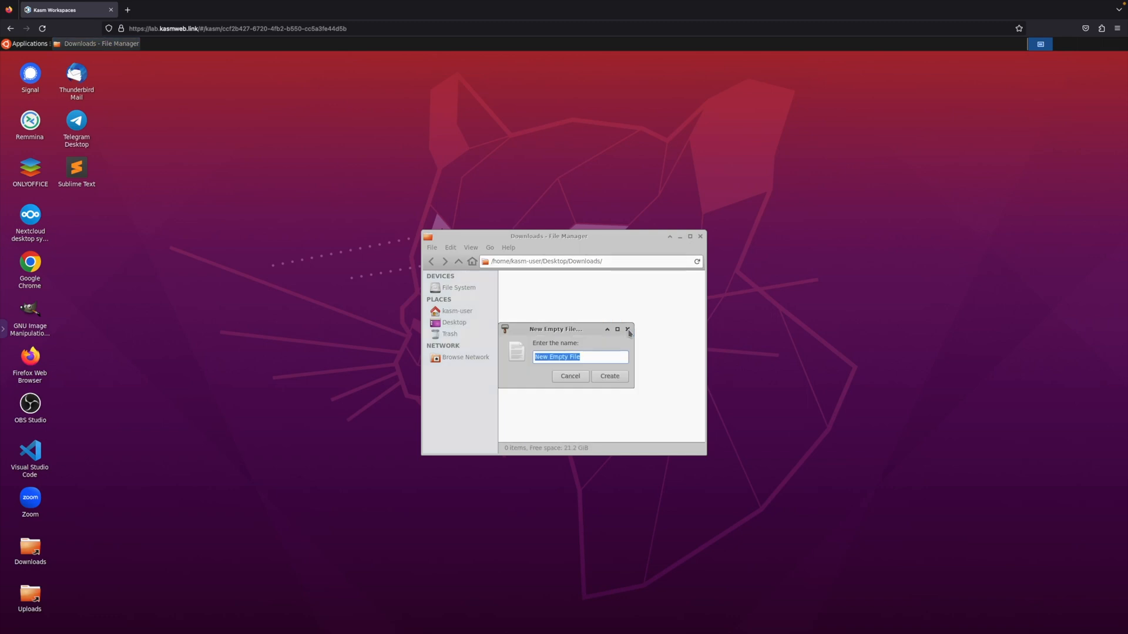
type("kasm")
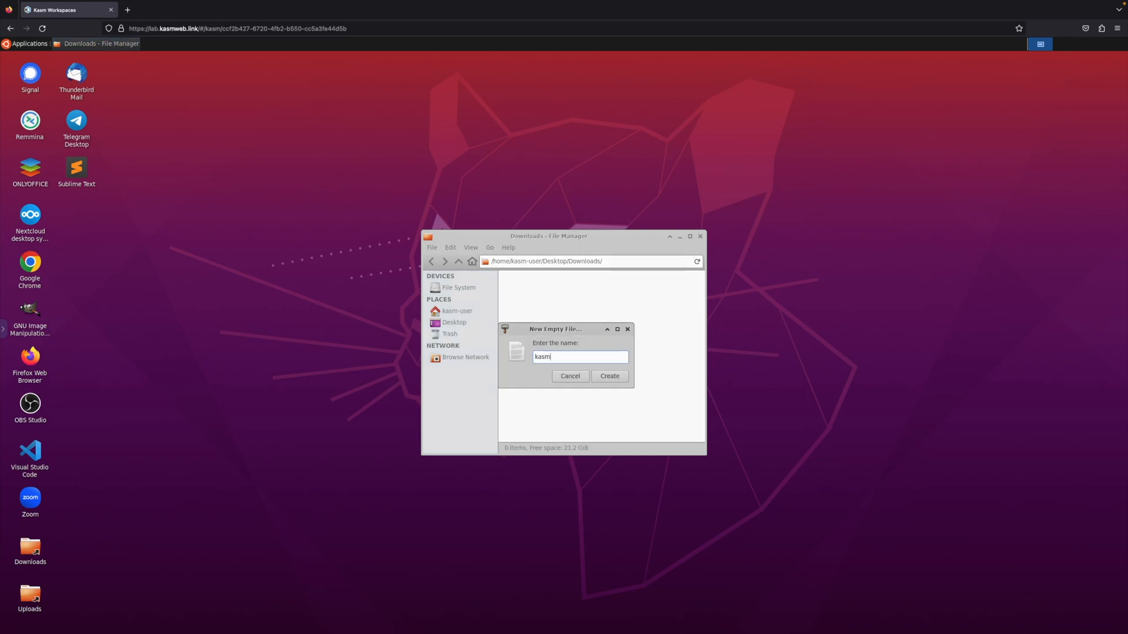
left_click(608, 376)
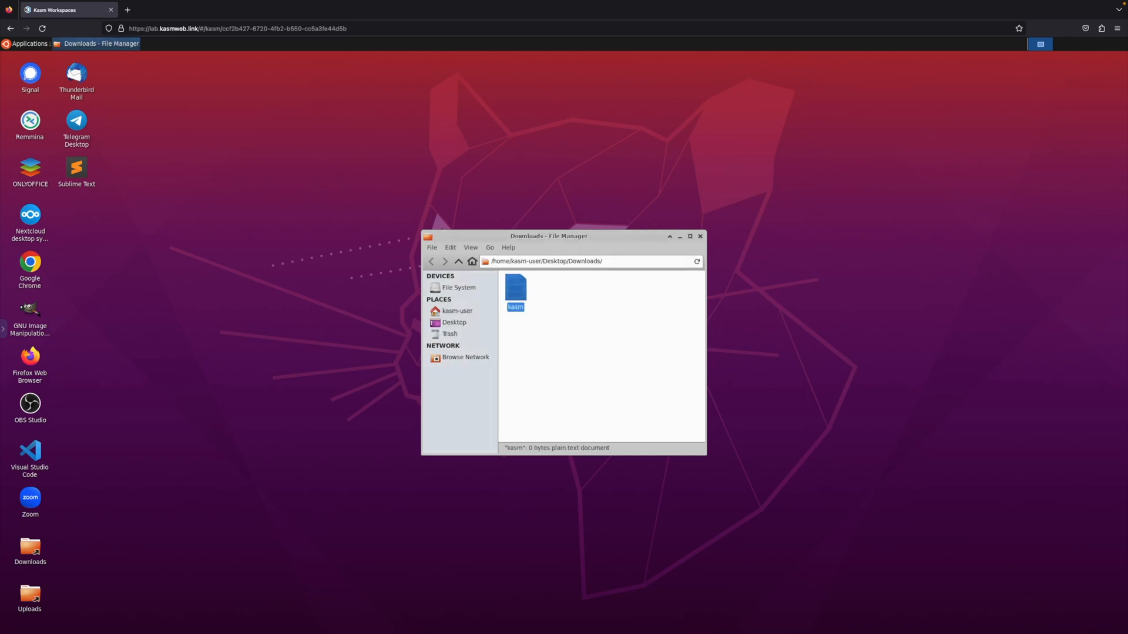
left_click(582, 330)
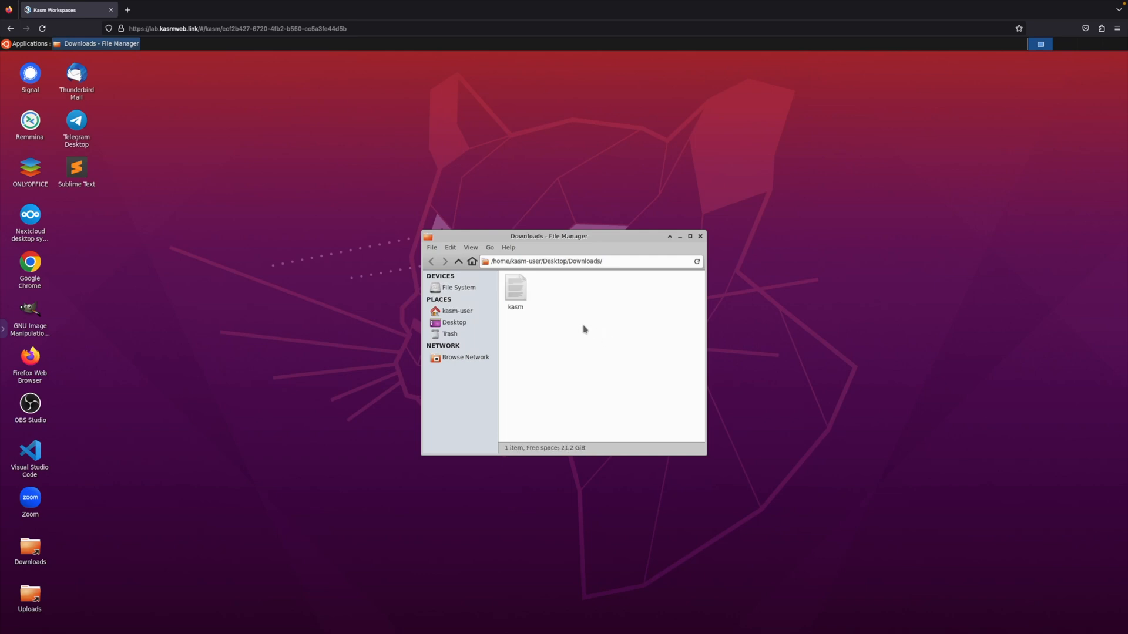
left_click(698, 236)
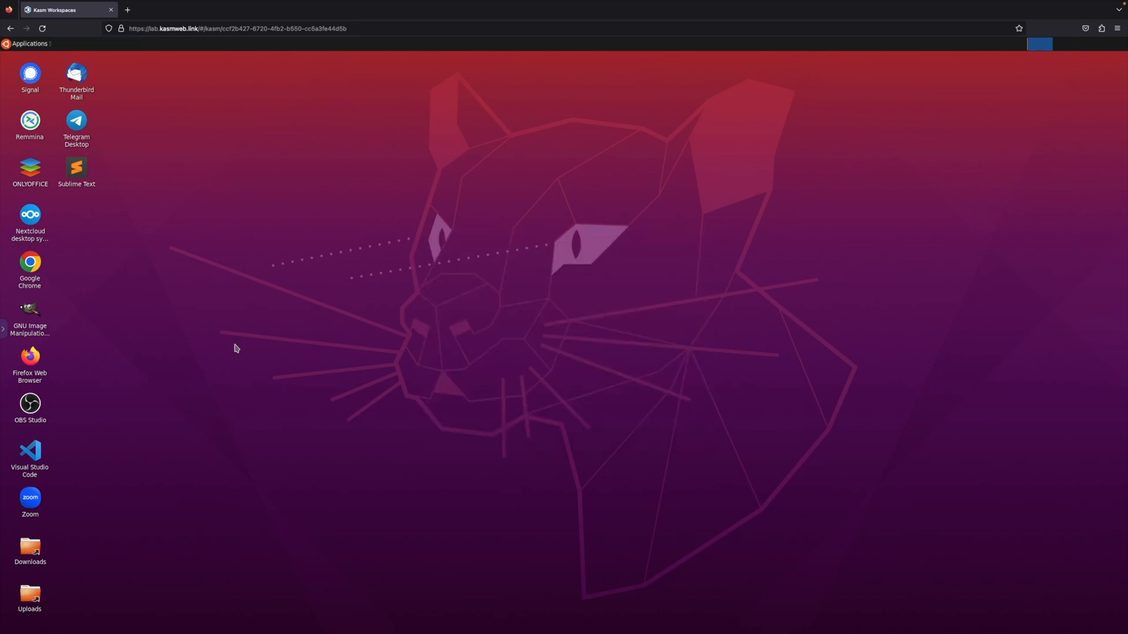
Step: Download the kasm file via the control panel's Download list and check it locally
left_click(4, 329)
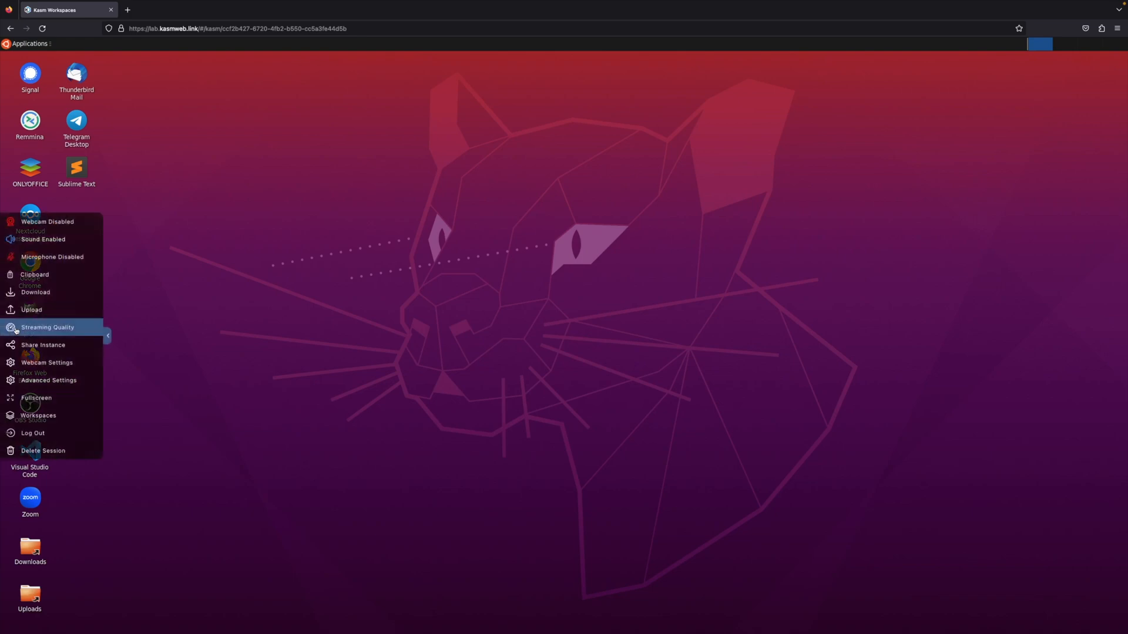
left_click(35, 292)
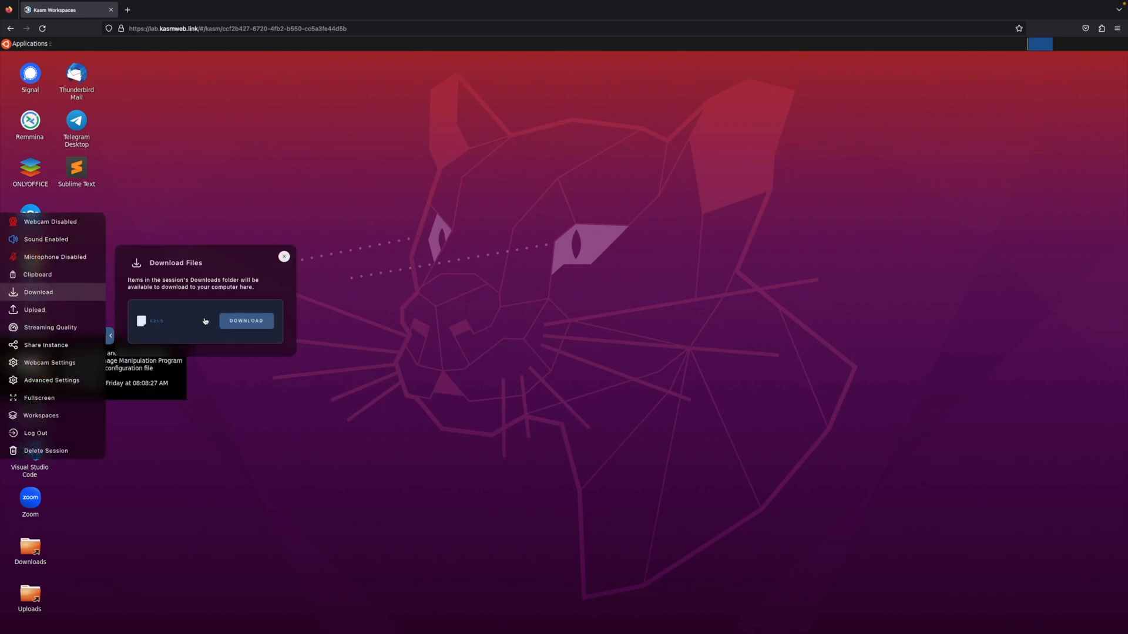
left_click(246, 321)
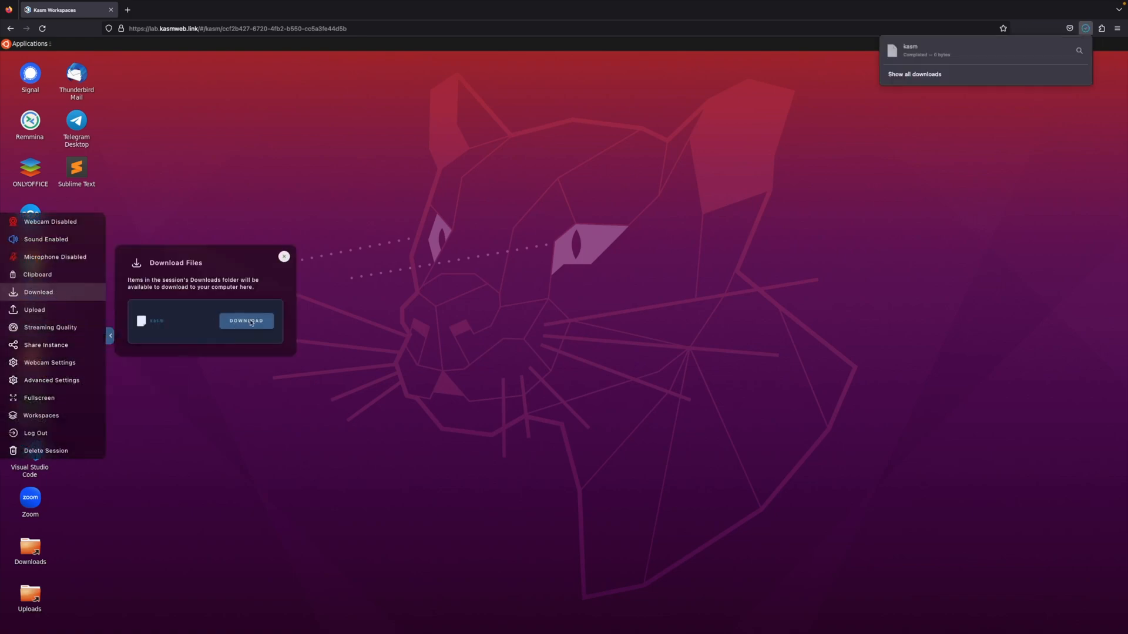
left_click(246, 321)
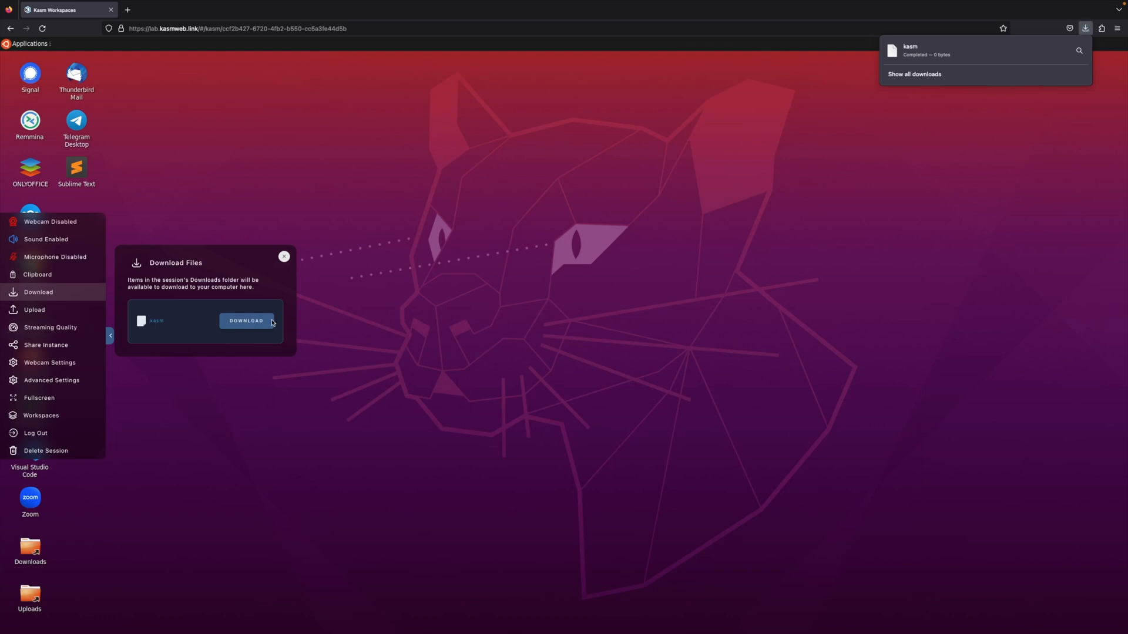
mouse_move(259, 604)
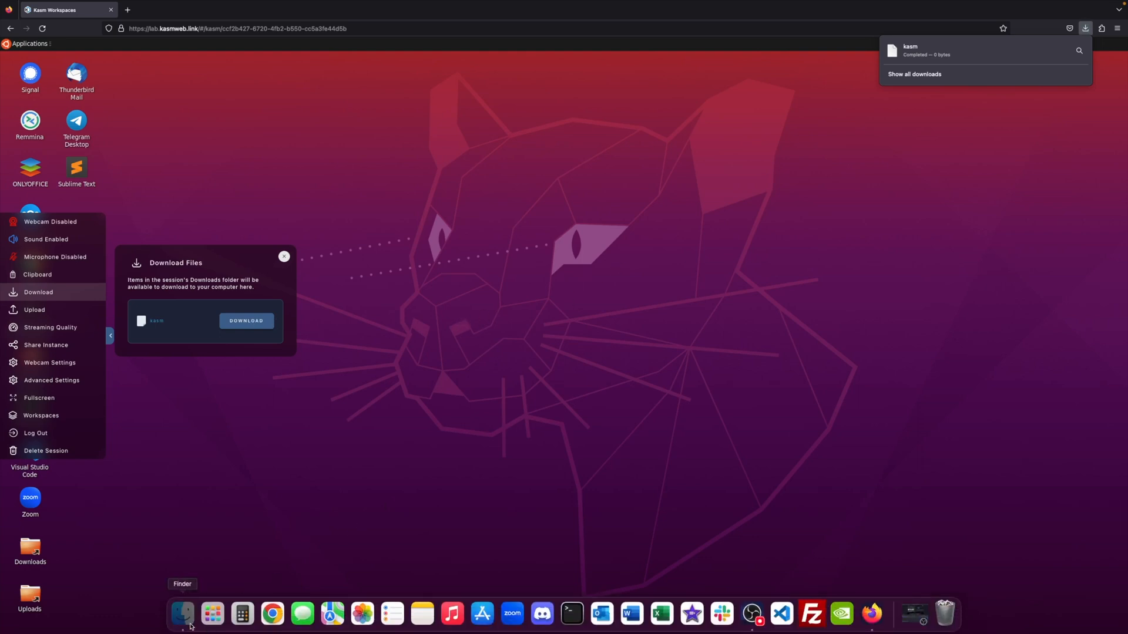
left_click(182, 615)
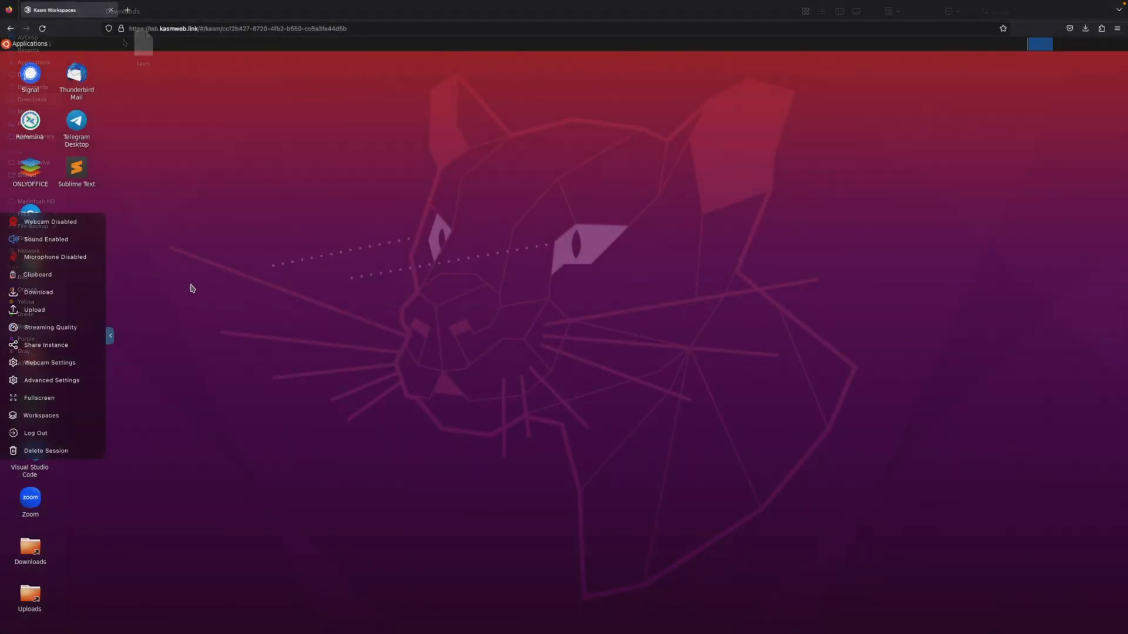
mouse_move(34, 309)
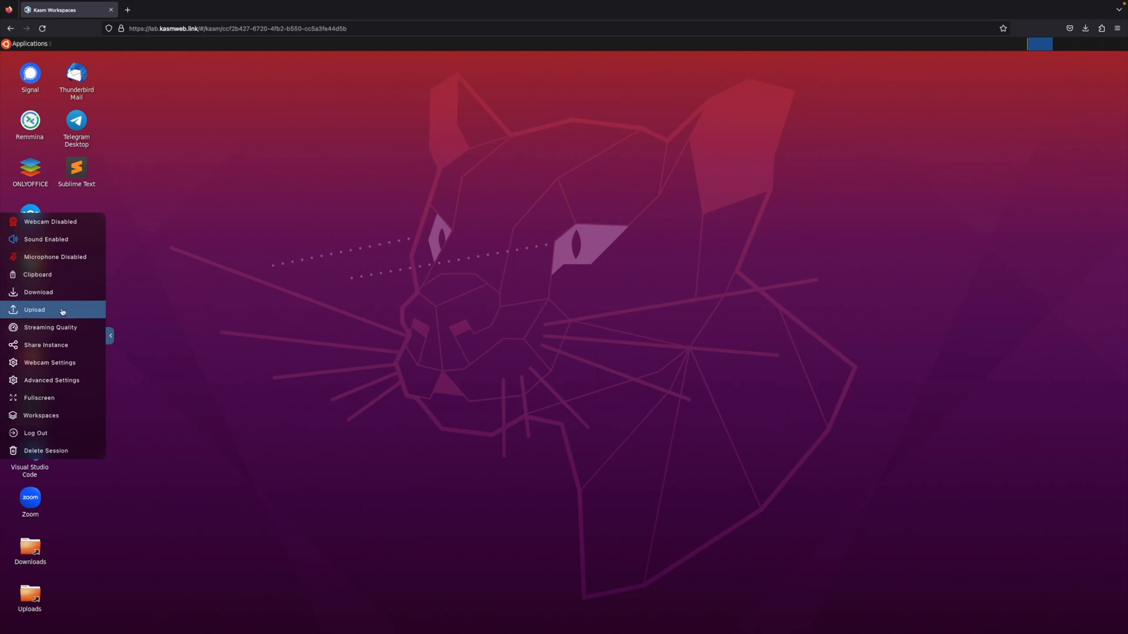
mouse_move(50, 327)
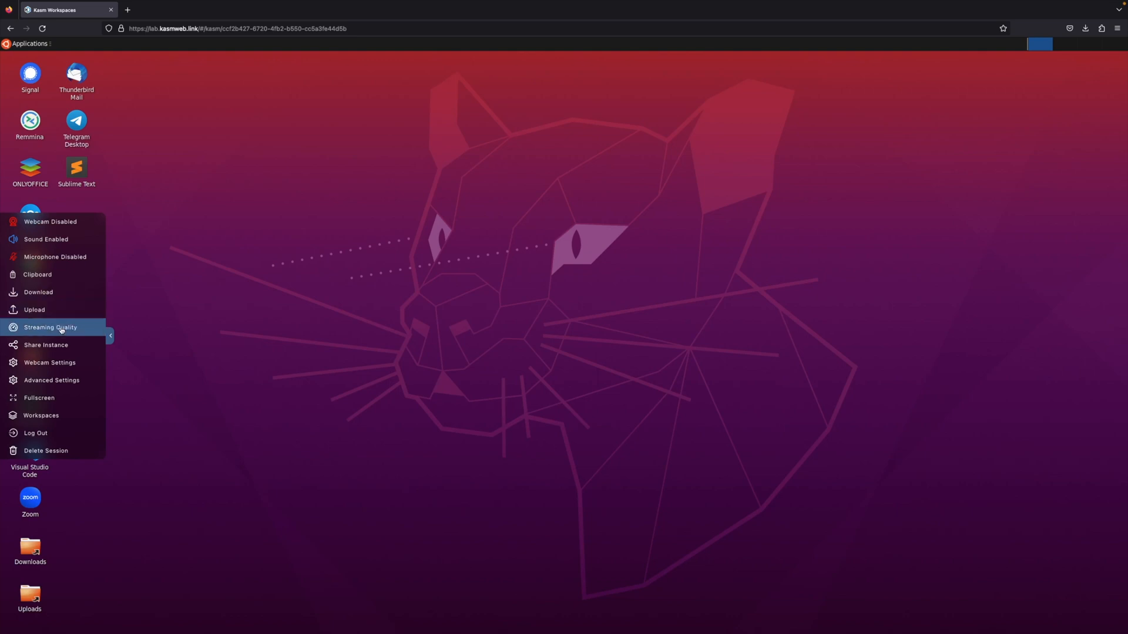
Step: Review the Streaming Quality settings at Medium, including scaling and FPS, then close them
left_click(51, 327)
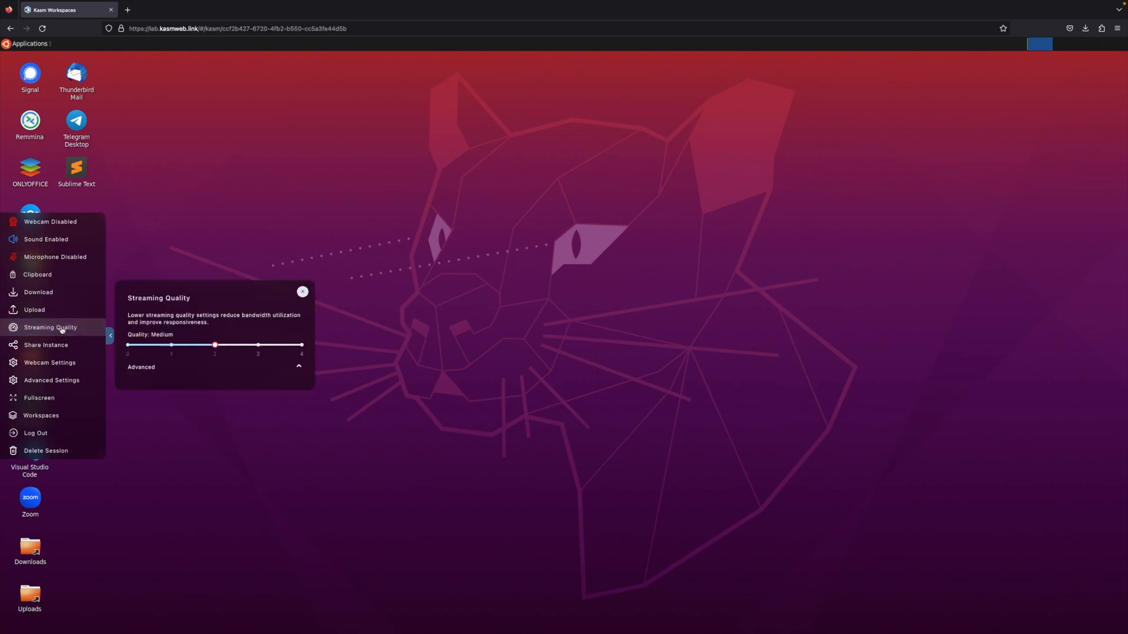
mouse_move(244, 366)
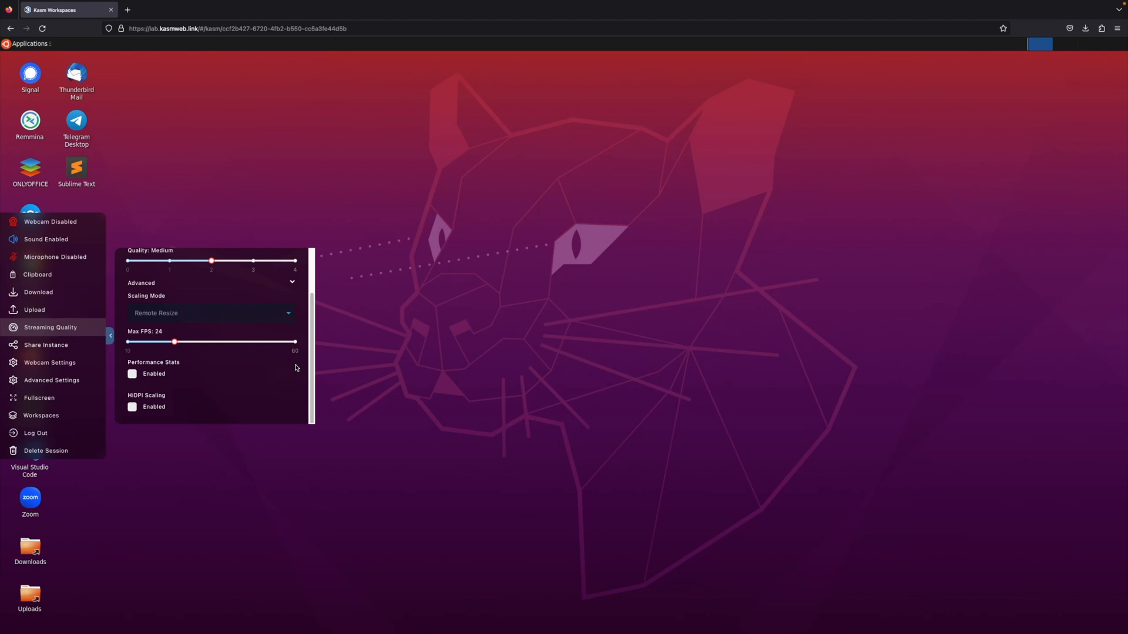
mouse_move(282, 364)
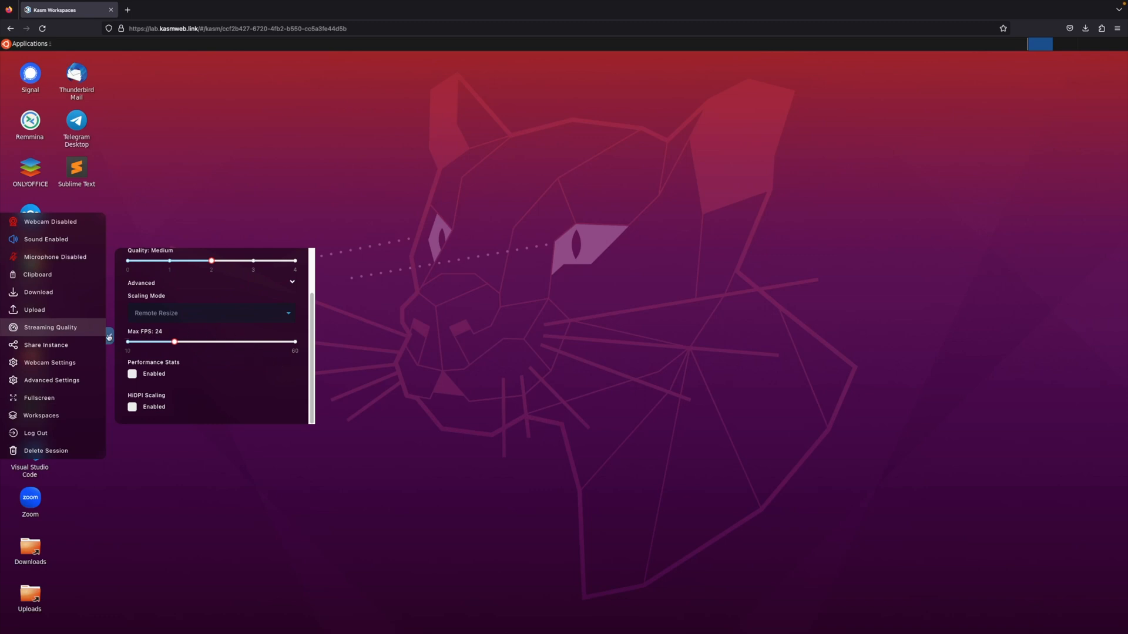
mouse_move(80, 330)
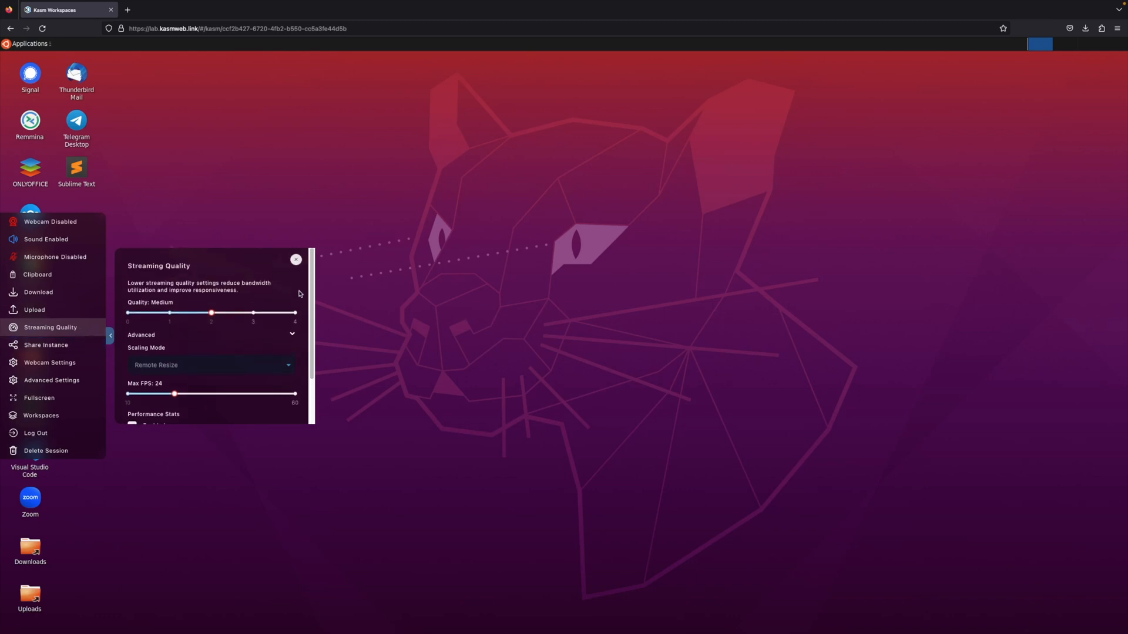
left_click(294, 260)
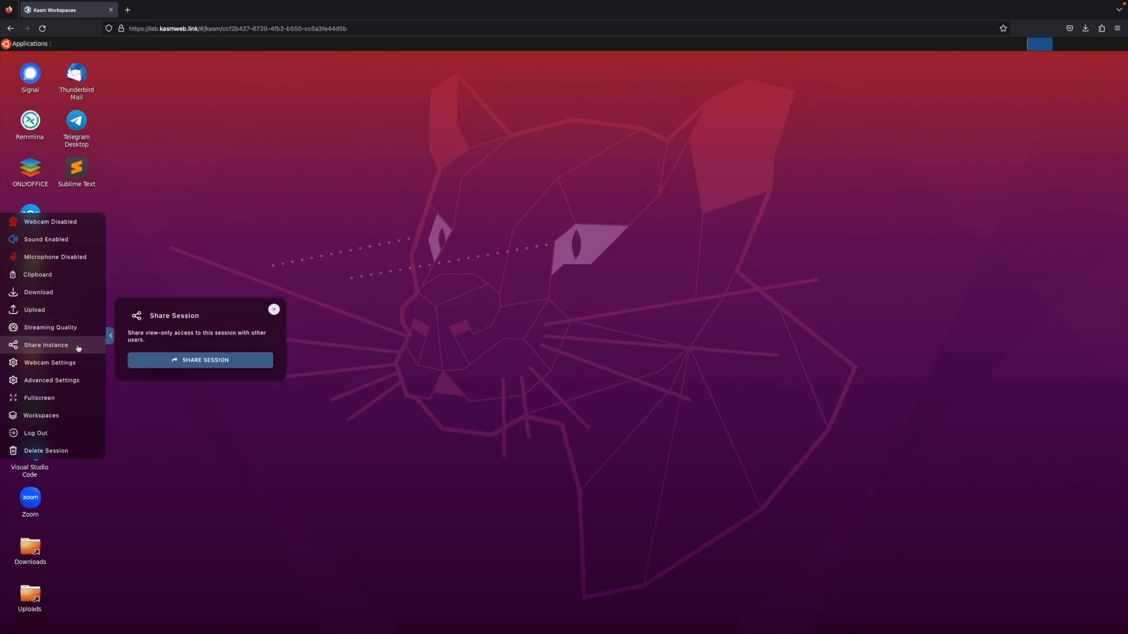
Step: Close Share Session, then review and close the Advanced Settings cursor and input options
left_click(200, 359)
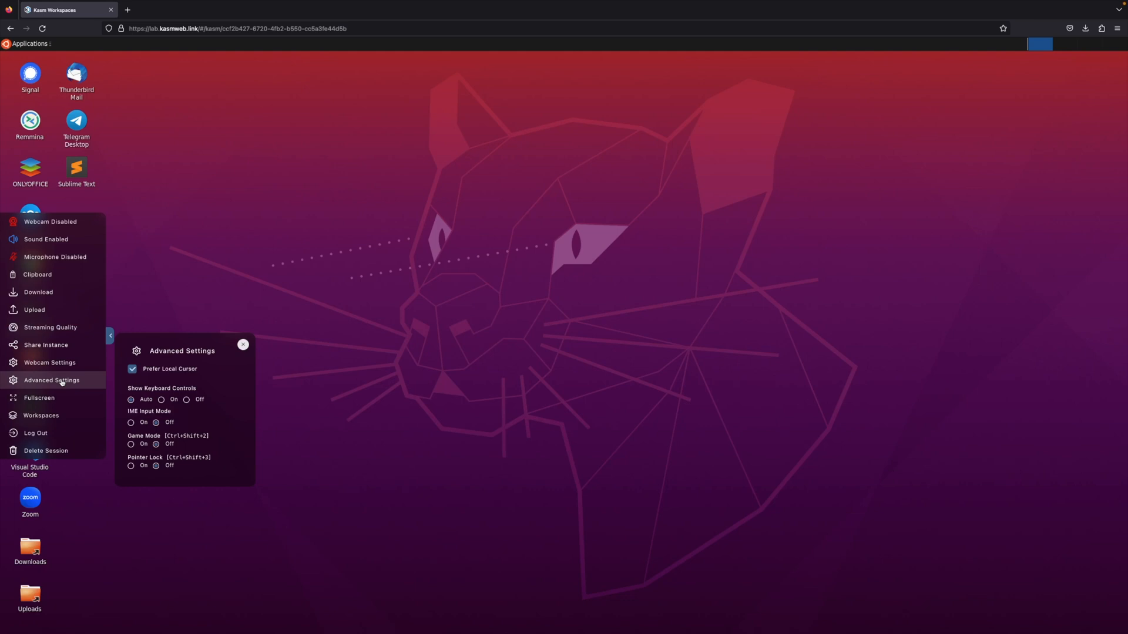
mouse_move(39, 398)
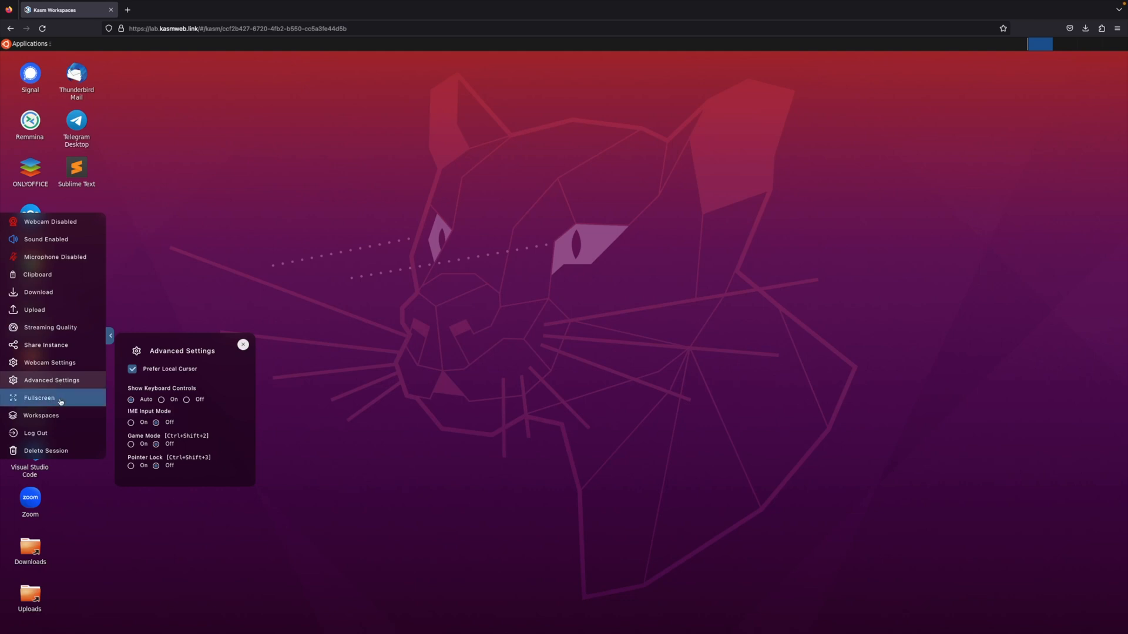
left_click(39, 398)
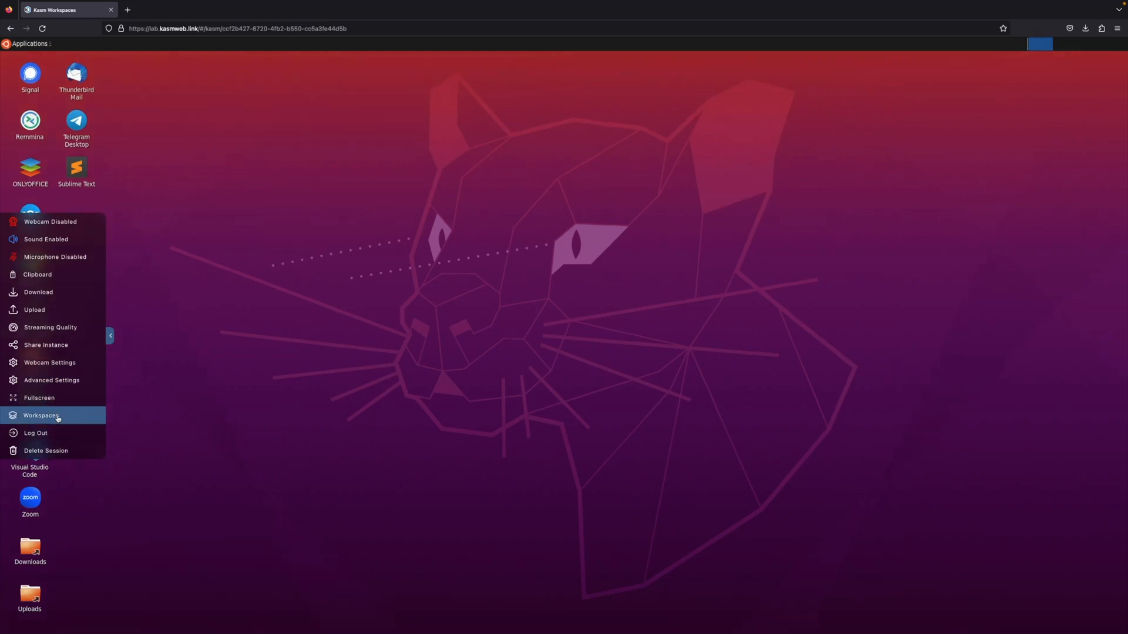
Step: Resume the Accounting Desktop session from its session card options
left_click(40, 416)
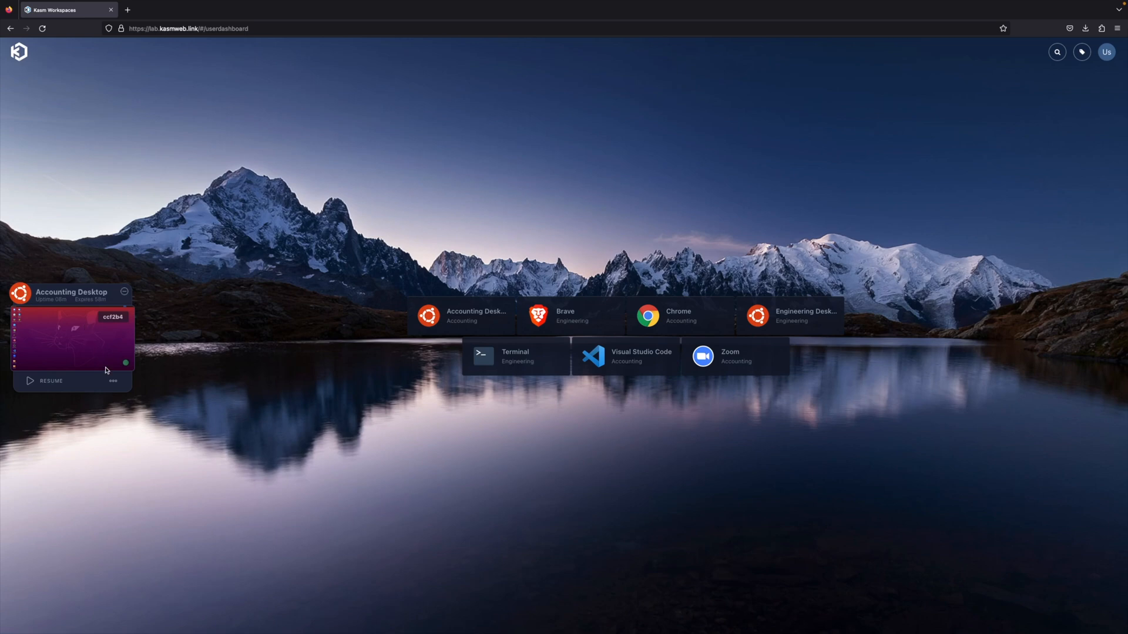
left_click(113, 382)
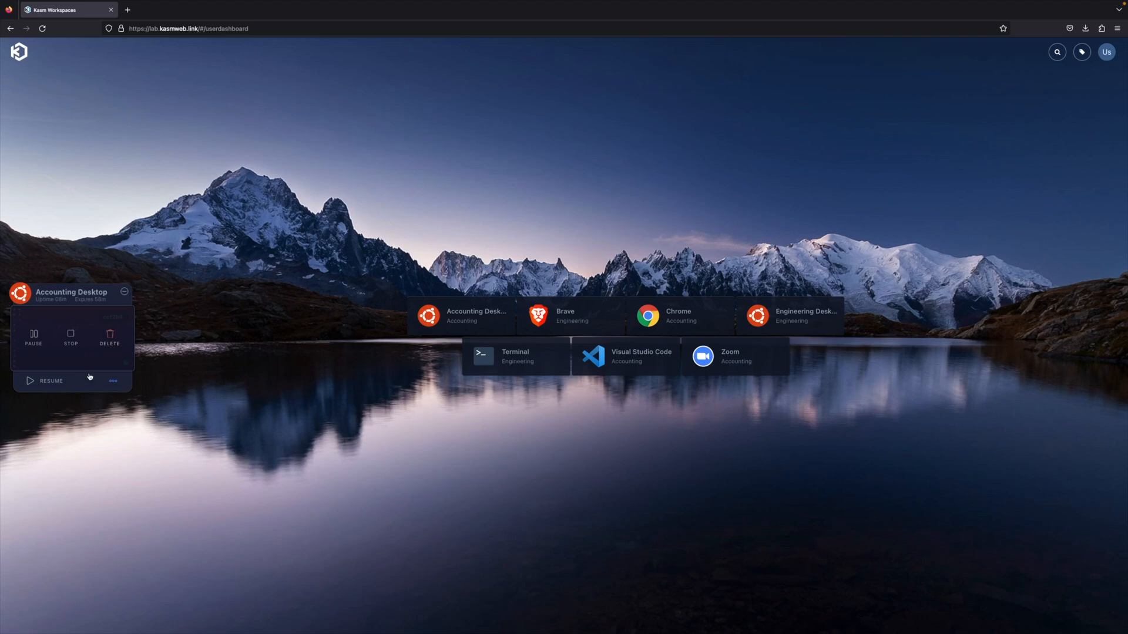
left_click(45, 382)
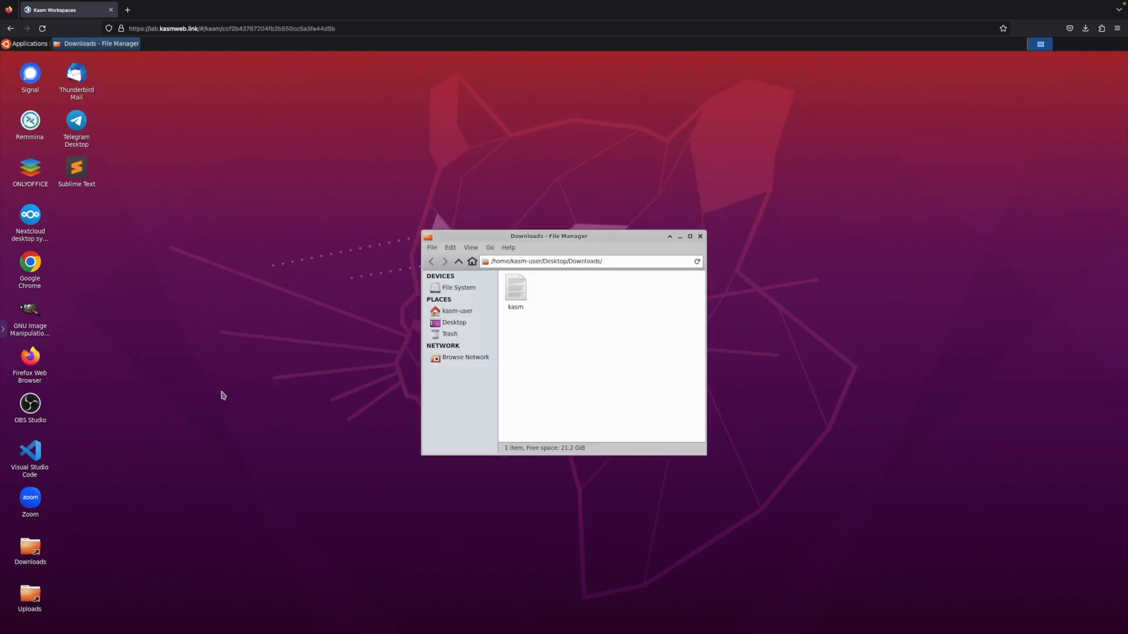
Step: Browse from the file system root into the /shares folder, which is empty
left_click(458, 287)
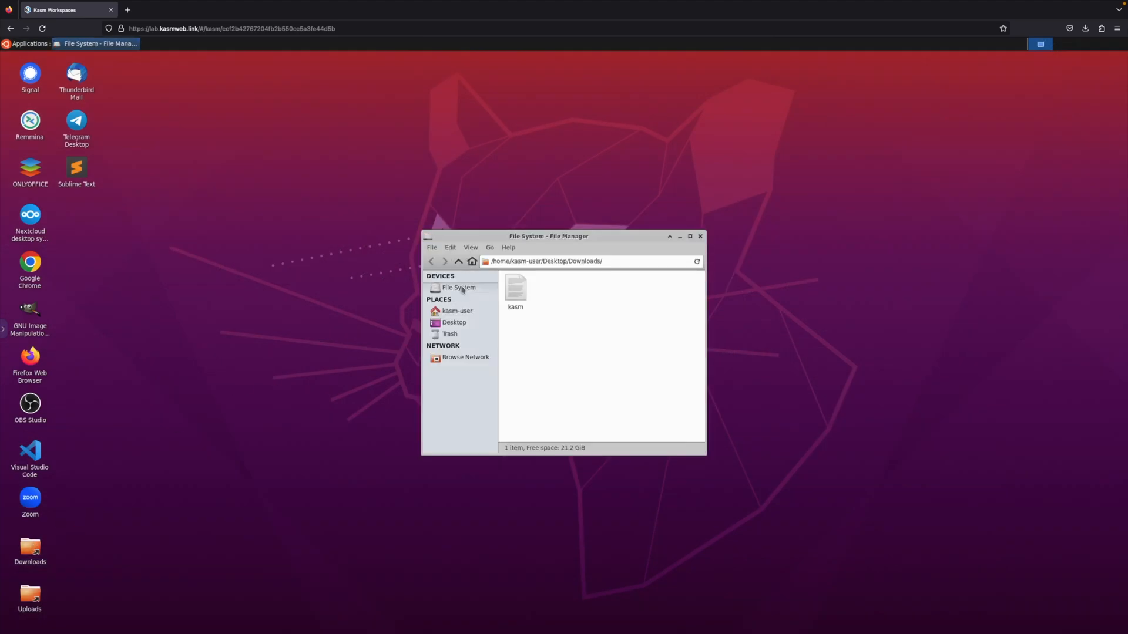
left_click(458, 287)
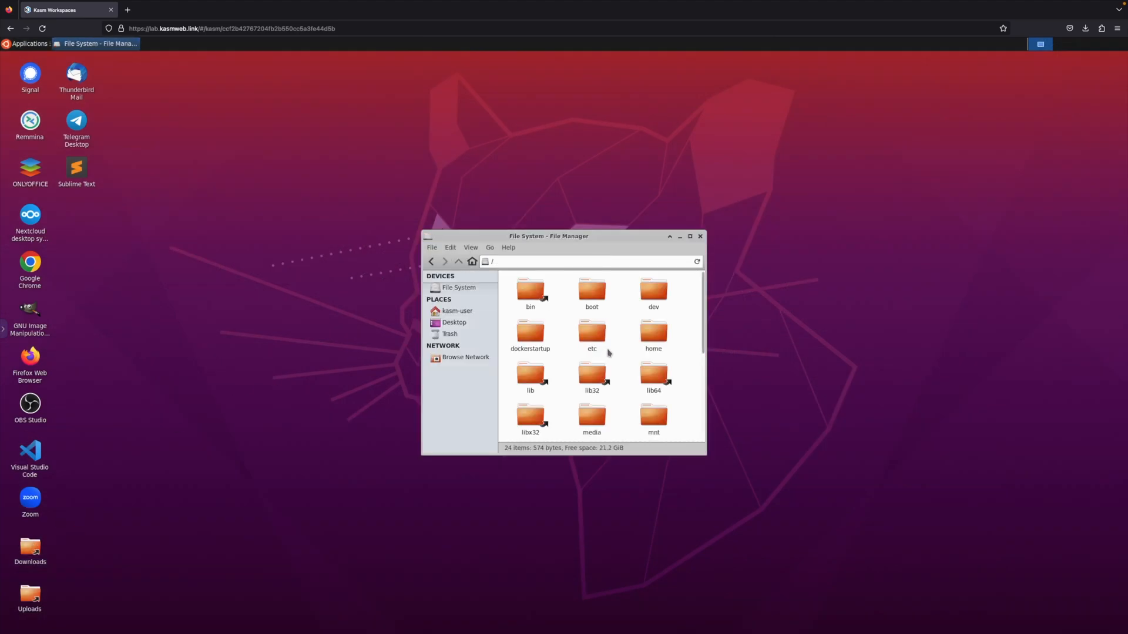
scroll("down", 3)
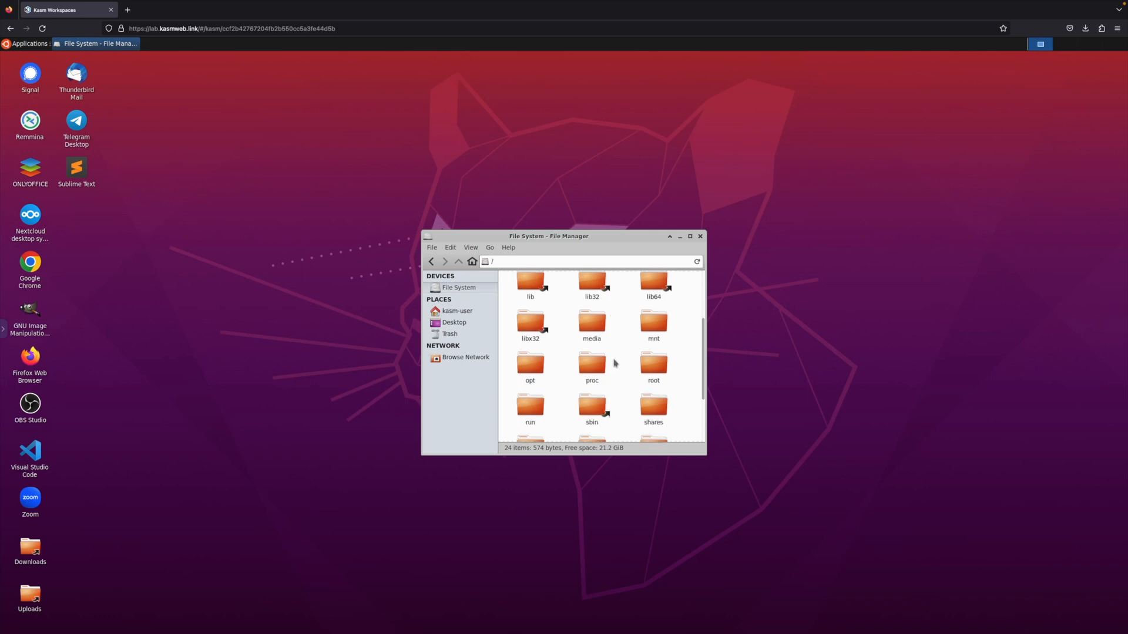
double_click(653, 405)
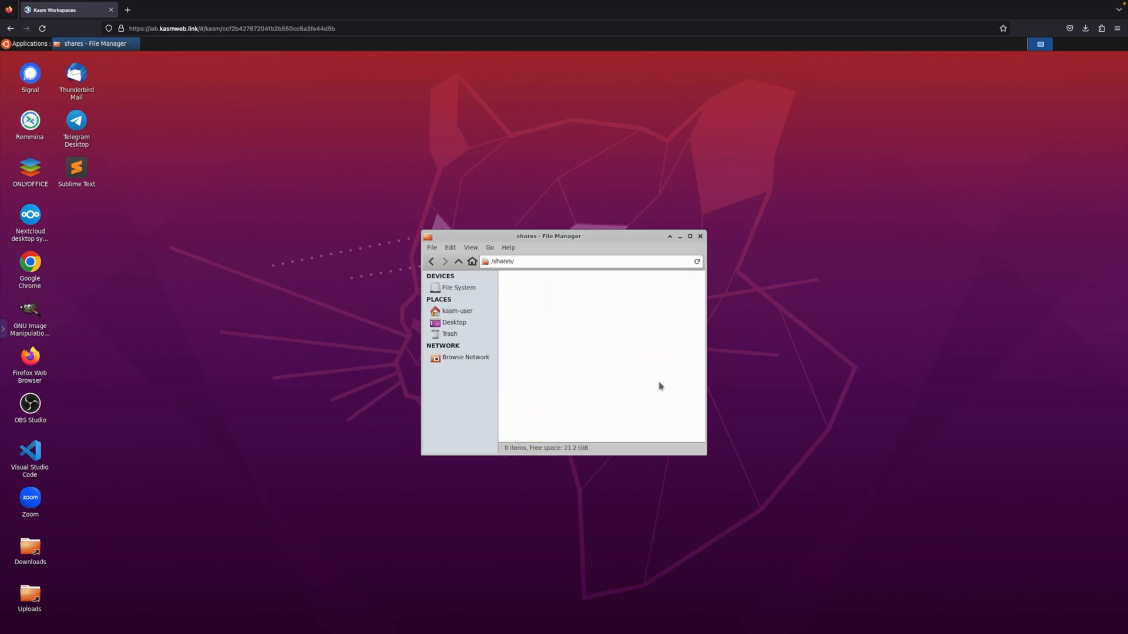
mouse_move(531, 316)
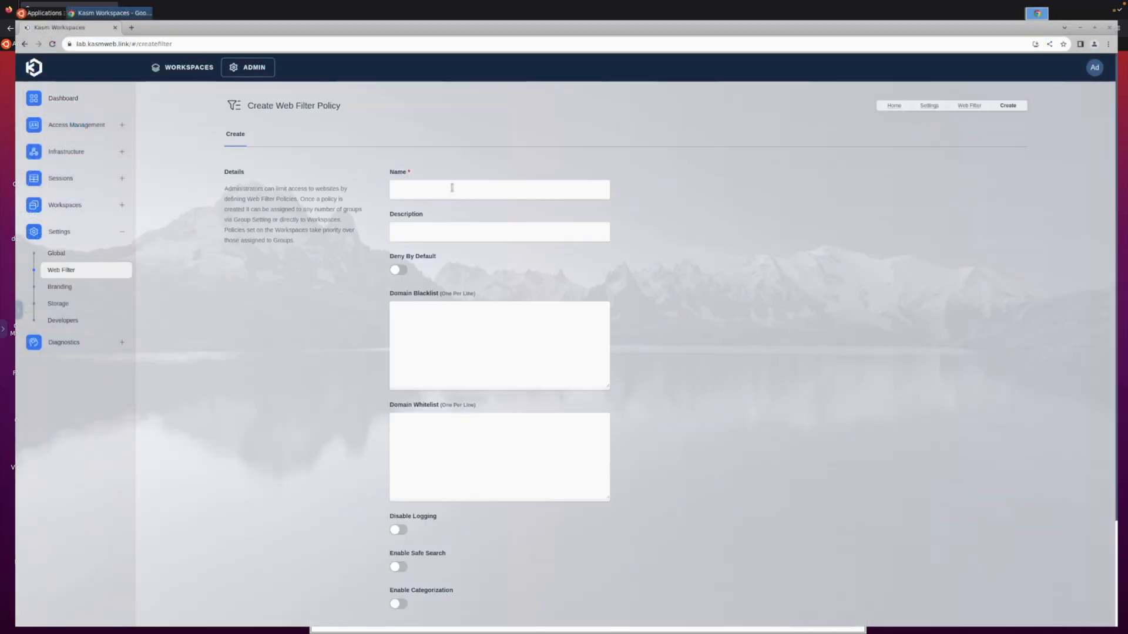
Step: Blacklist ebay.com in the Block Ebay policy, confirm ebay shows Access Denied, then close it
left_click(498, 343)
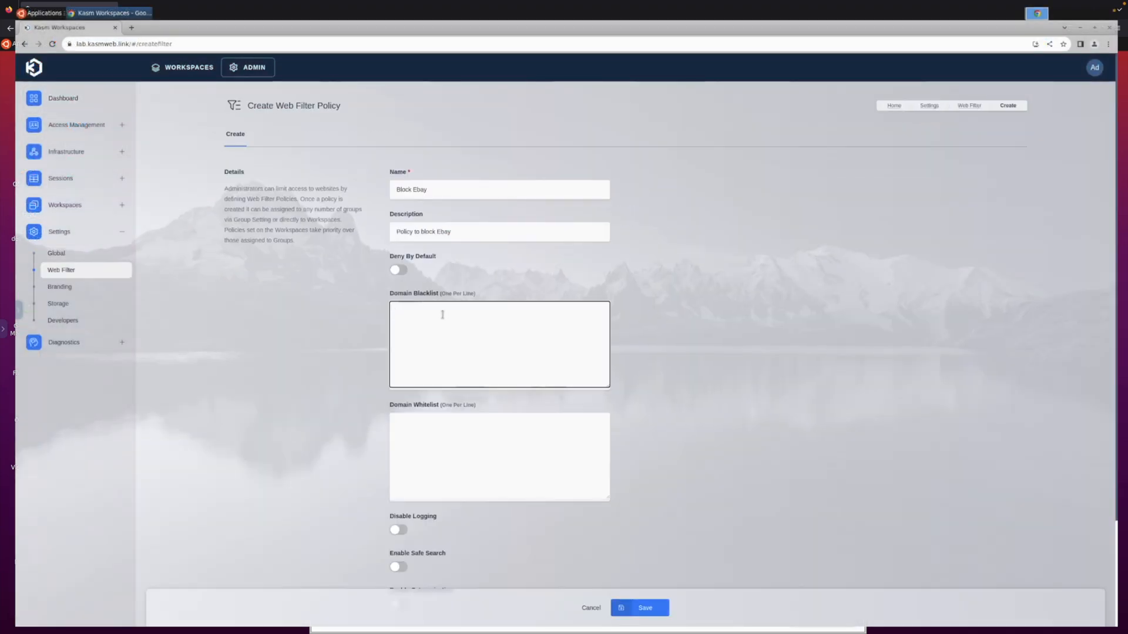
left_click(638, 607)
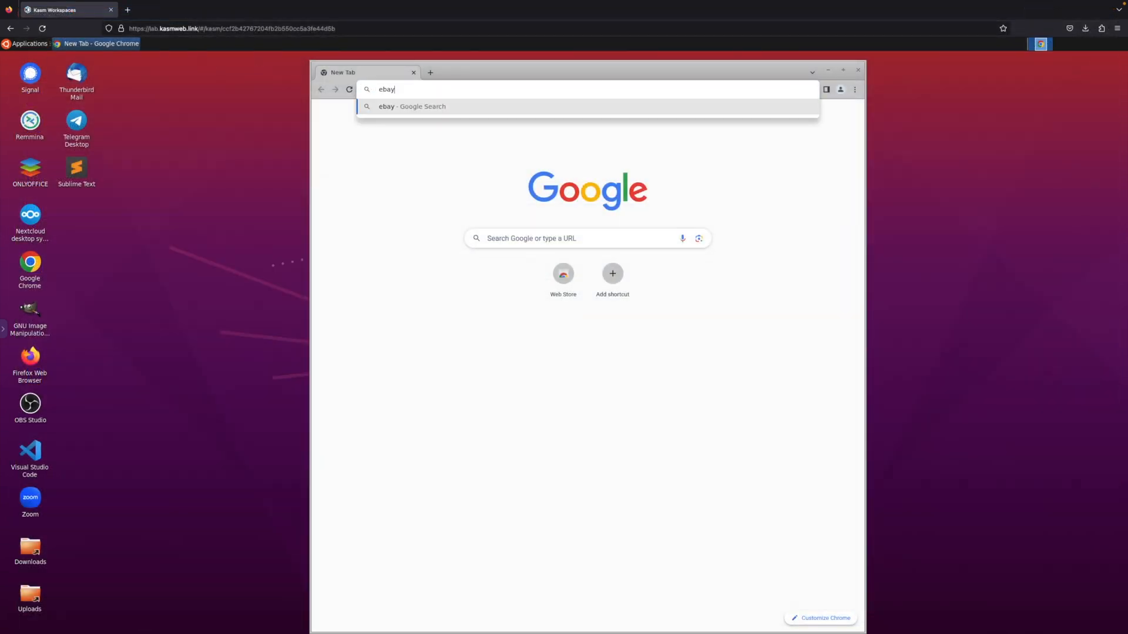
key("Return")
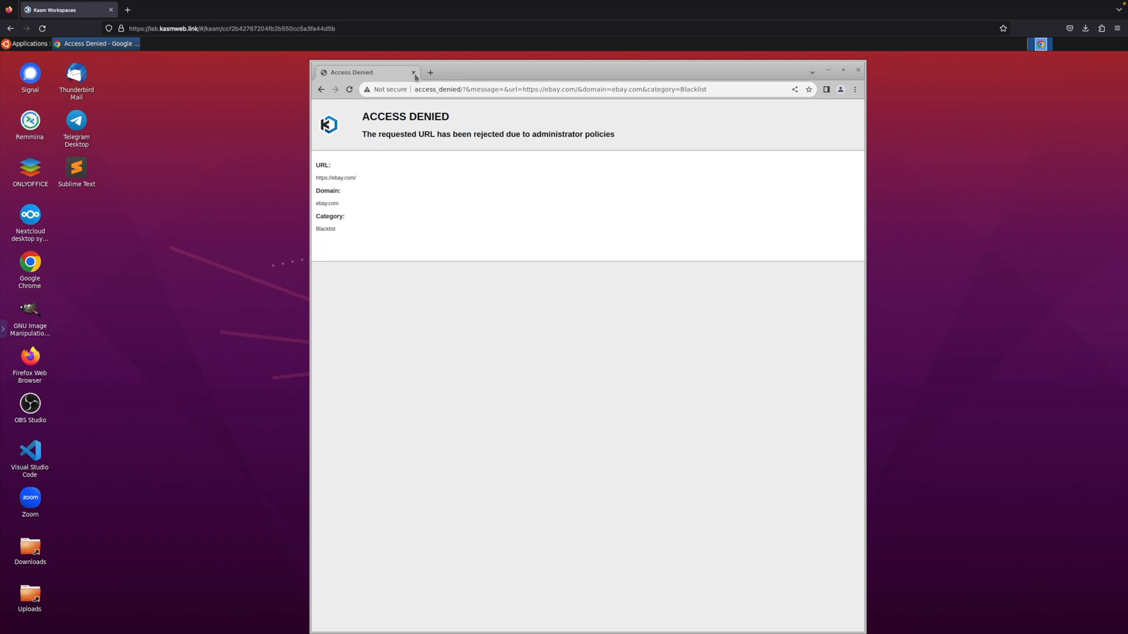
double_click(30, 167)
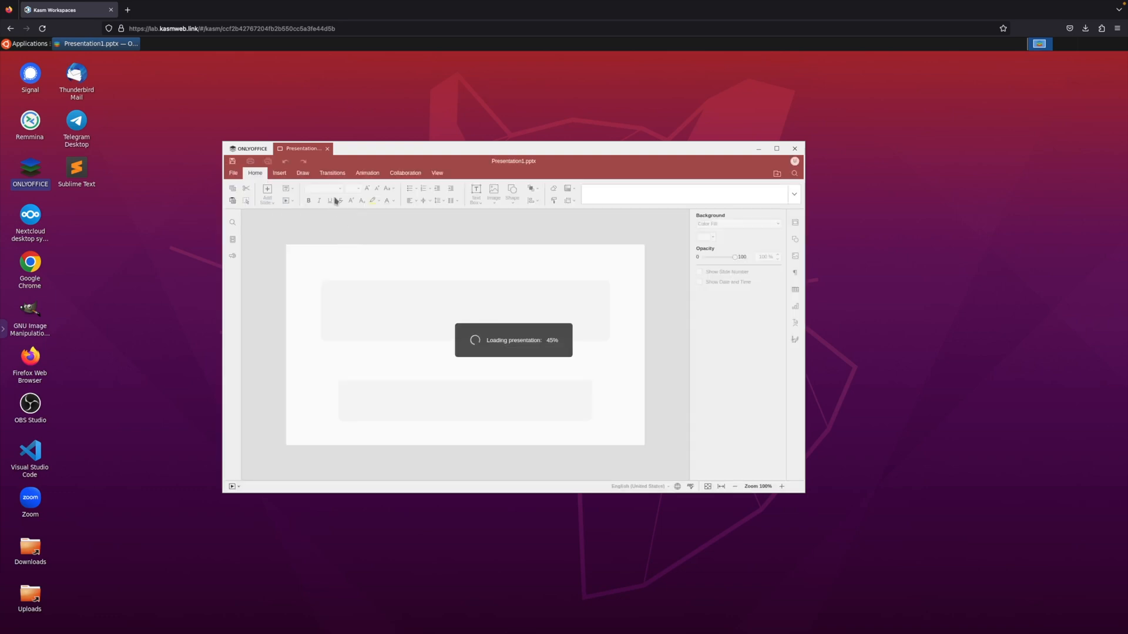
Step: Exit the desktop session and return to the Kasm dashboard
left_click(327, 148)
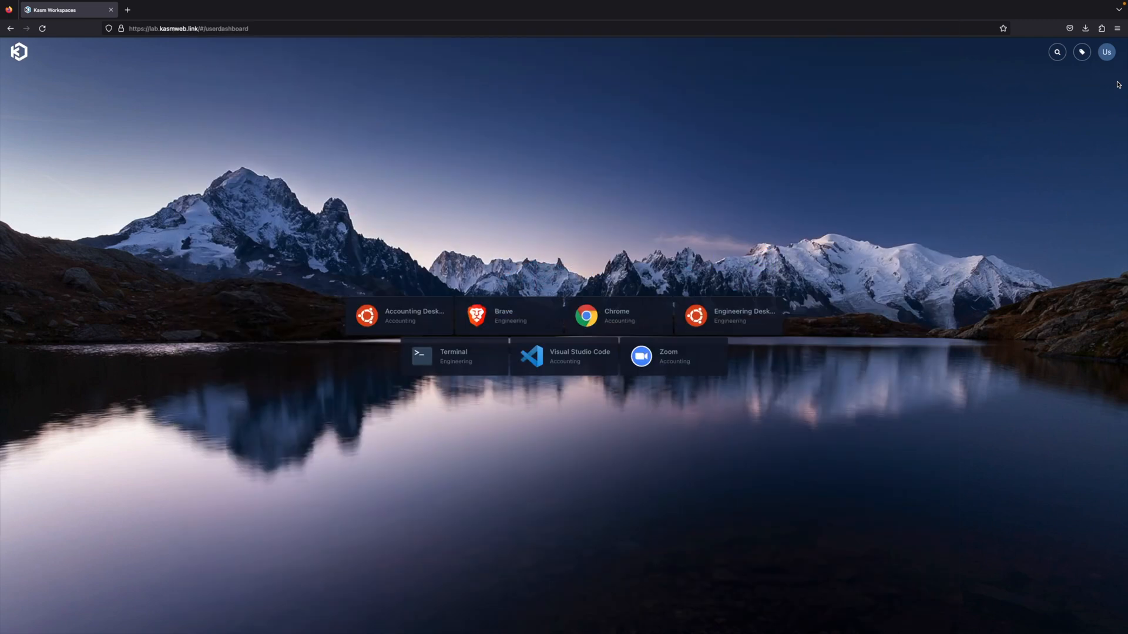
Step: Review the user profile settings, choosing Chrome as the default workspace image
left_click(1106, 52)
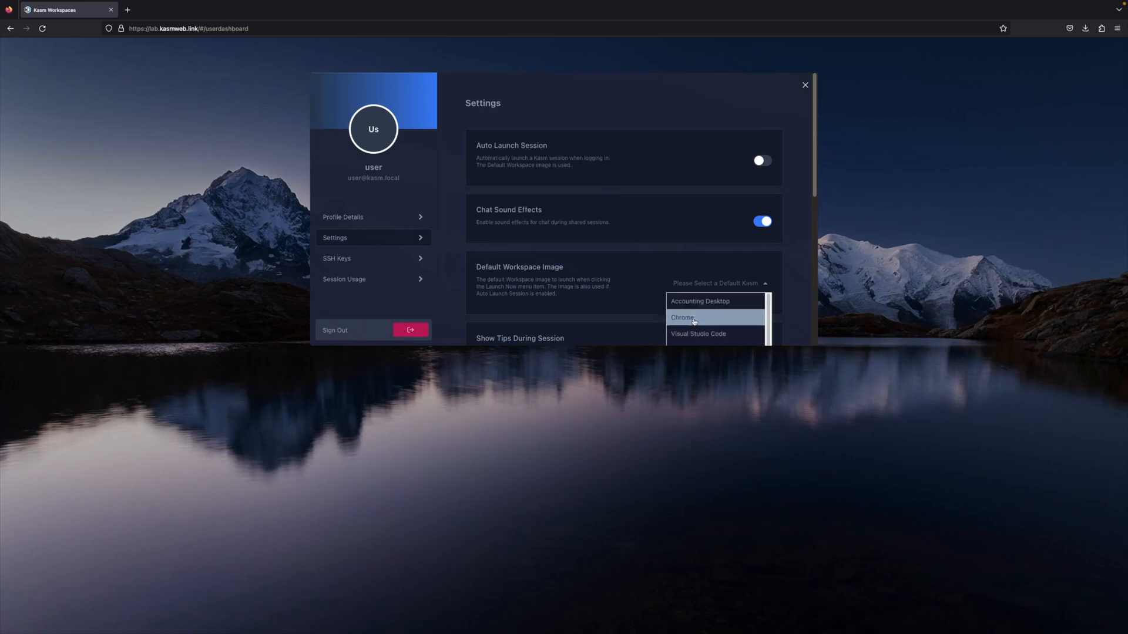
left_click(682, 317)
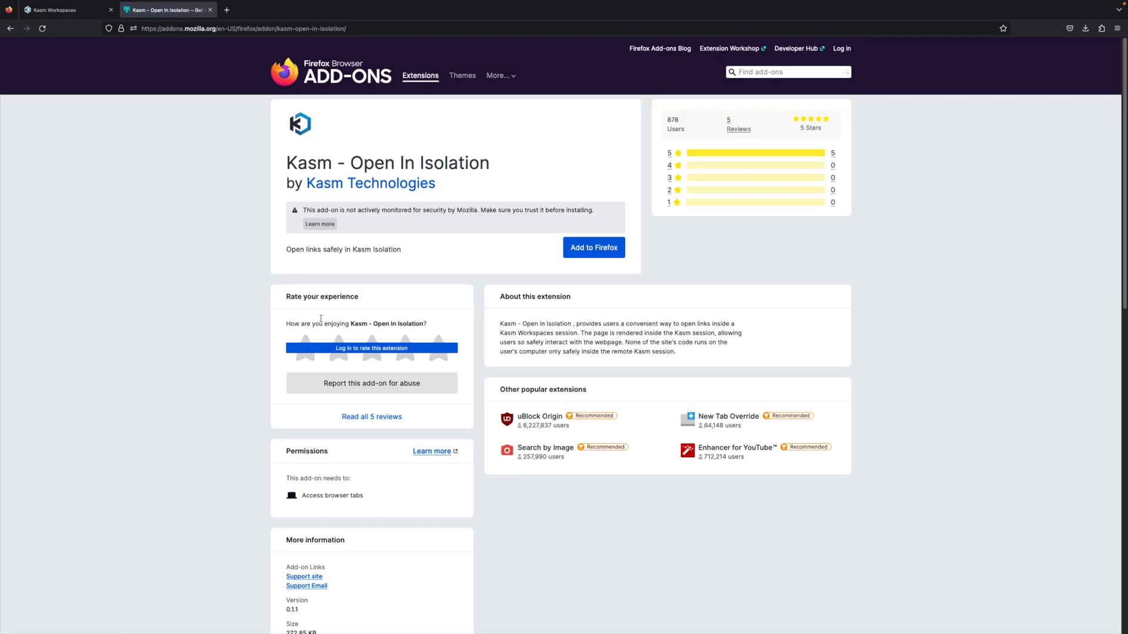
left_click(593, 247)
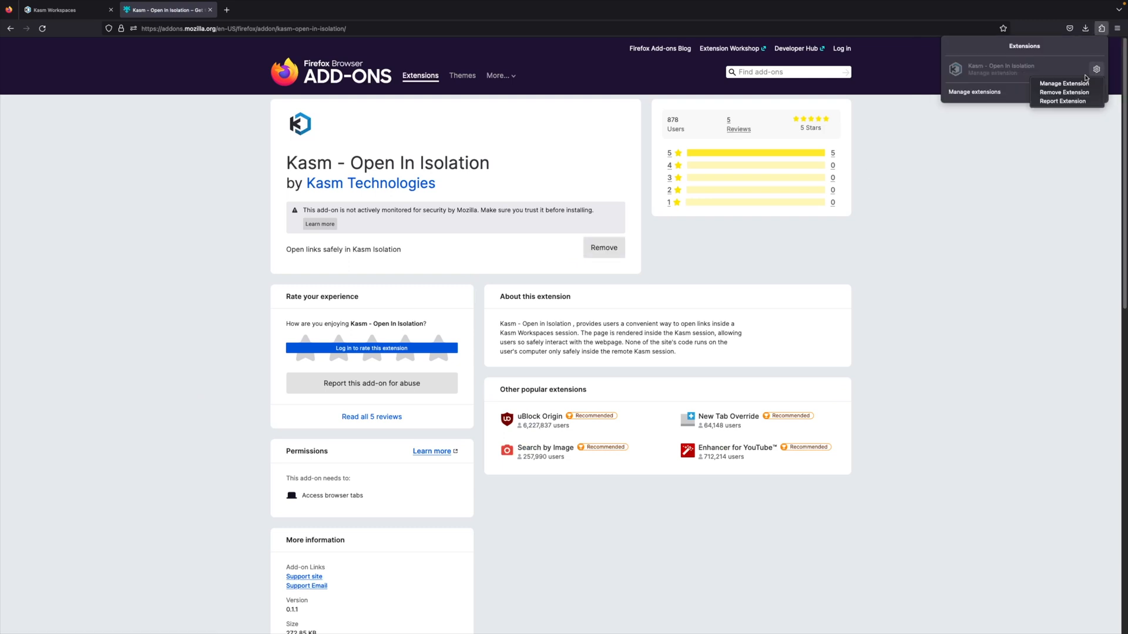
left_click(1063, 83)
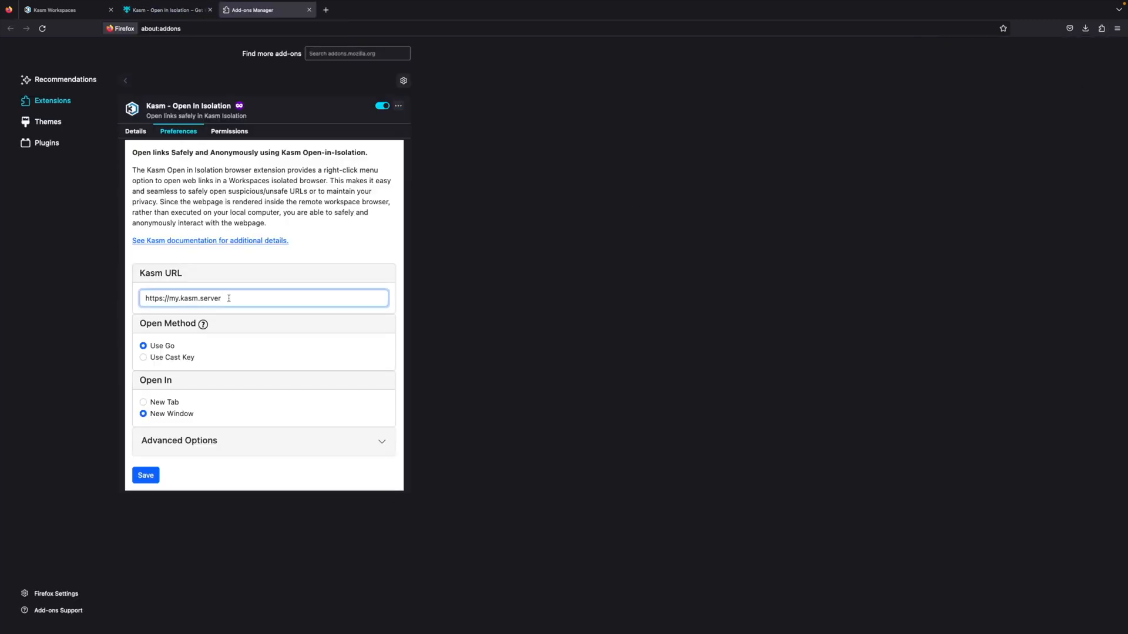
type("https://lab.kasmweb.lin")
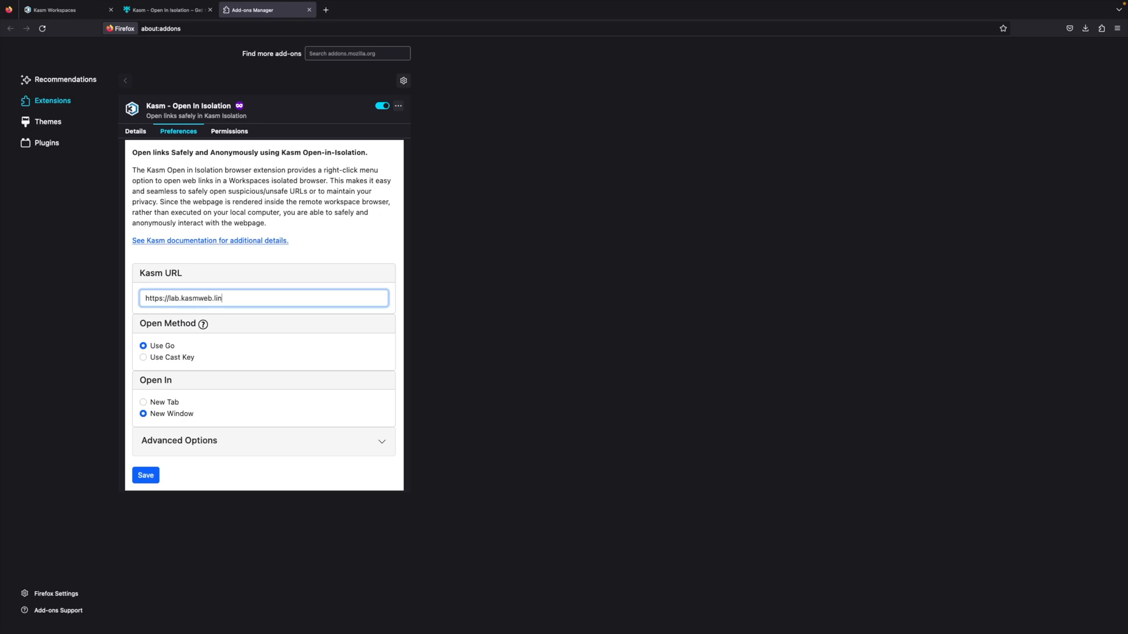
left_click(165, 10)
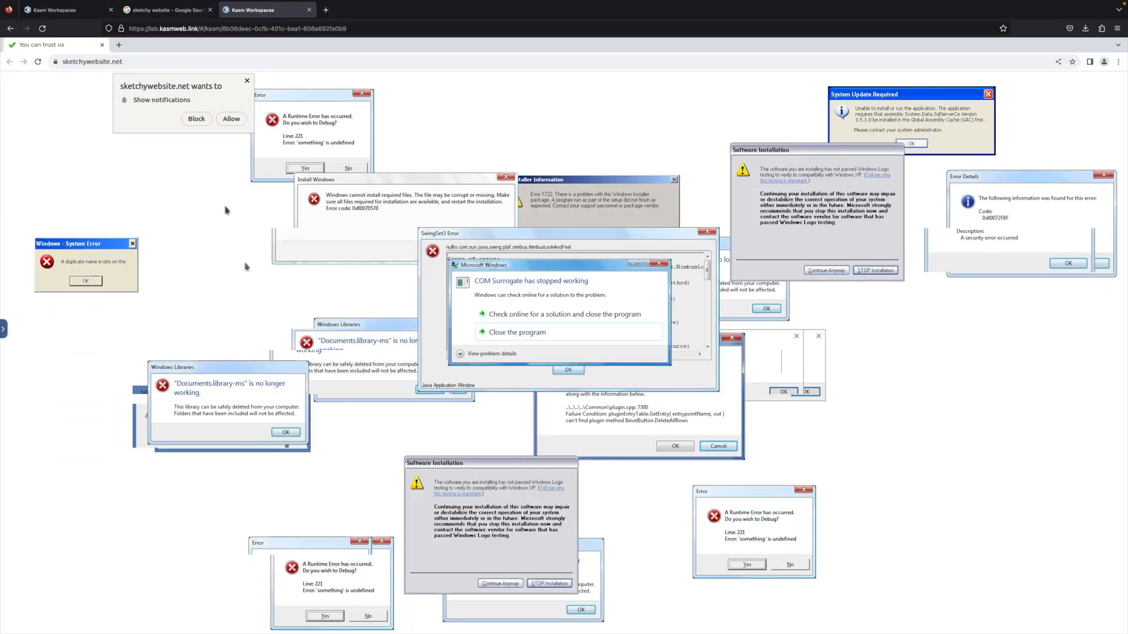
Step: Delete the isolated Chrome session and confirm the deletion
left_click(310, 9)
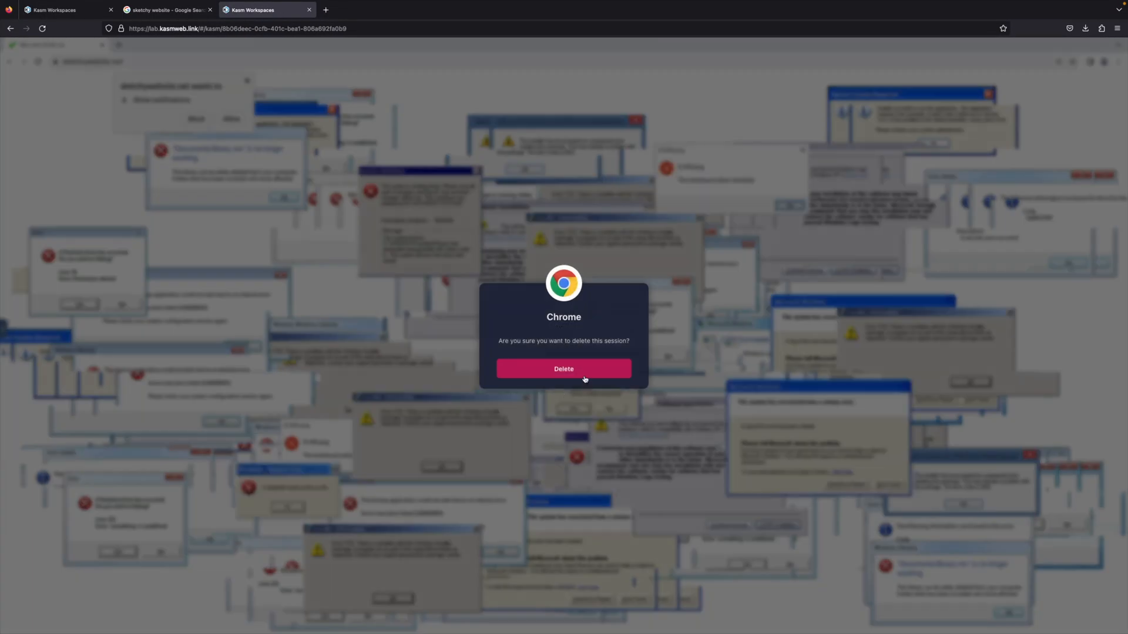
left_click(563, 368)
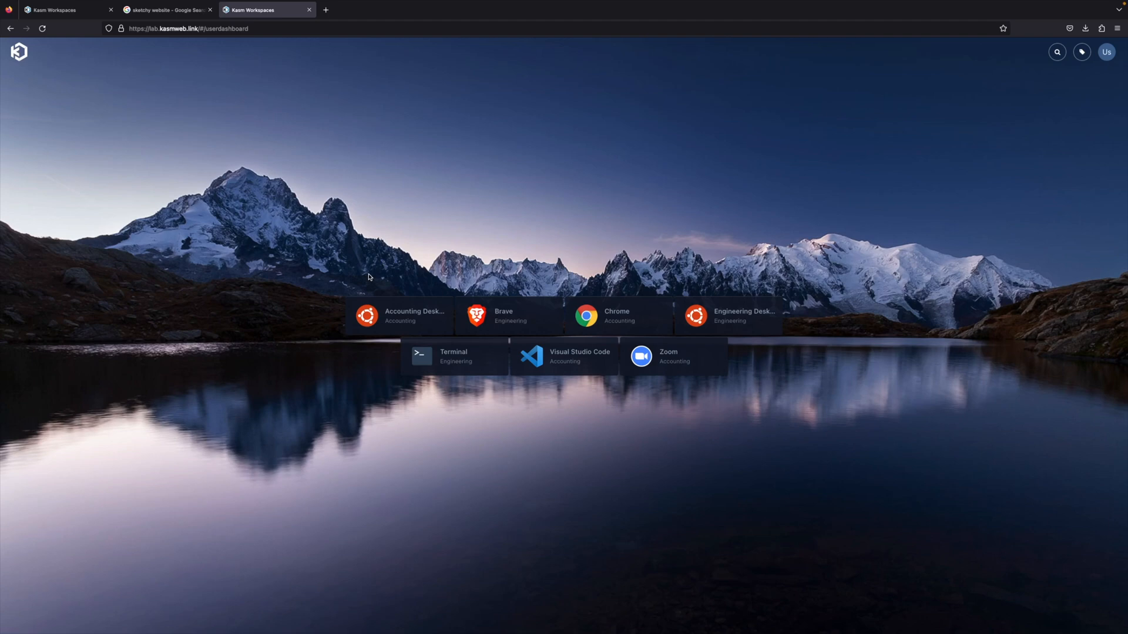
mouse_move(372, 276)
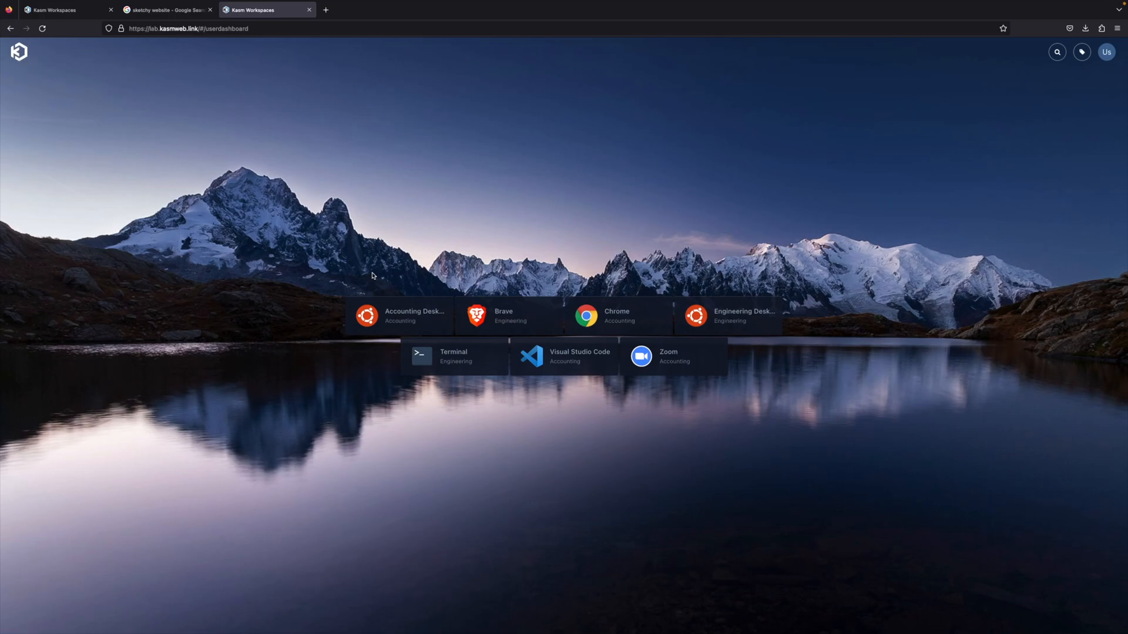